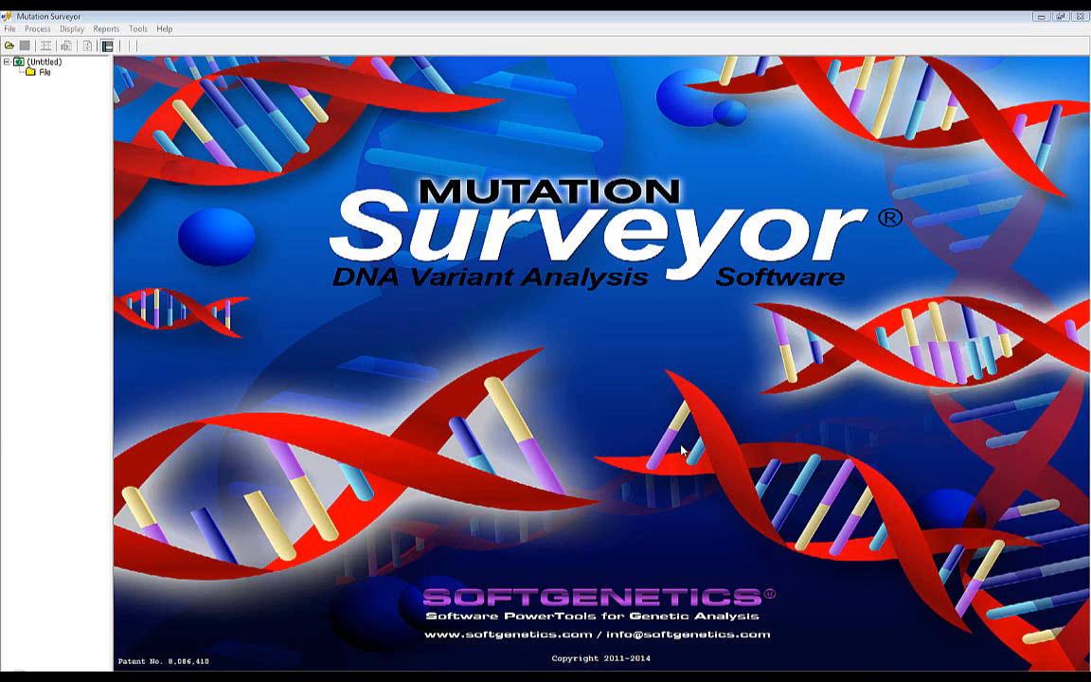
{"action": "mouse_move", "coordinate": [428, 199]}
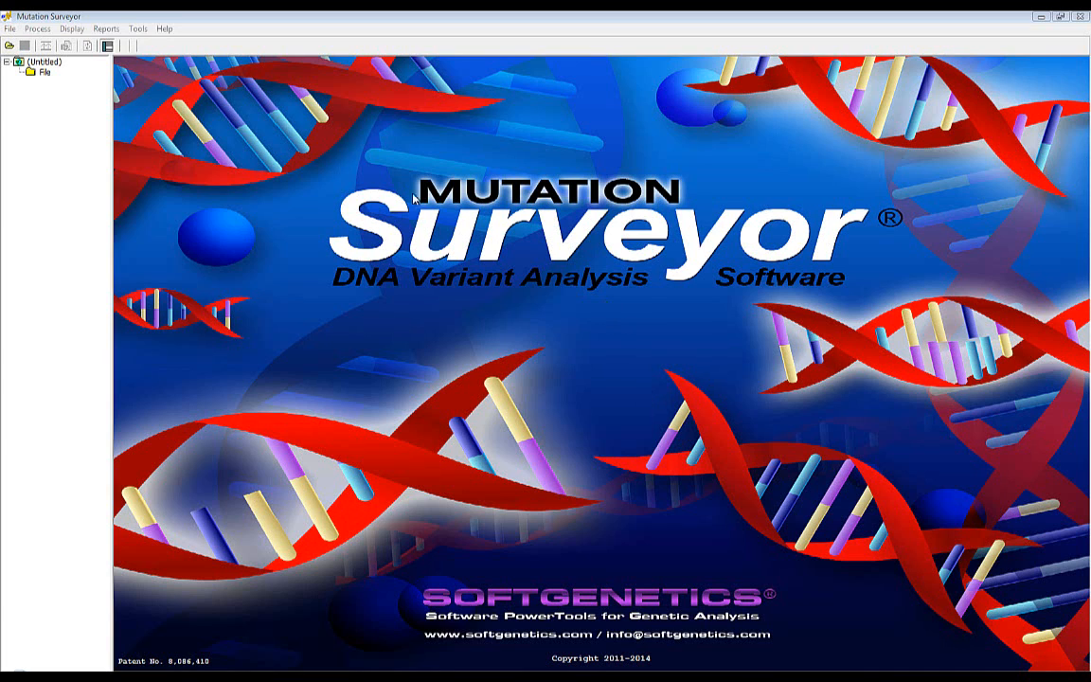
Start the reference genome import wizard, then abandon it.
{"action": "left_click", "coordinate": [139, 28]}
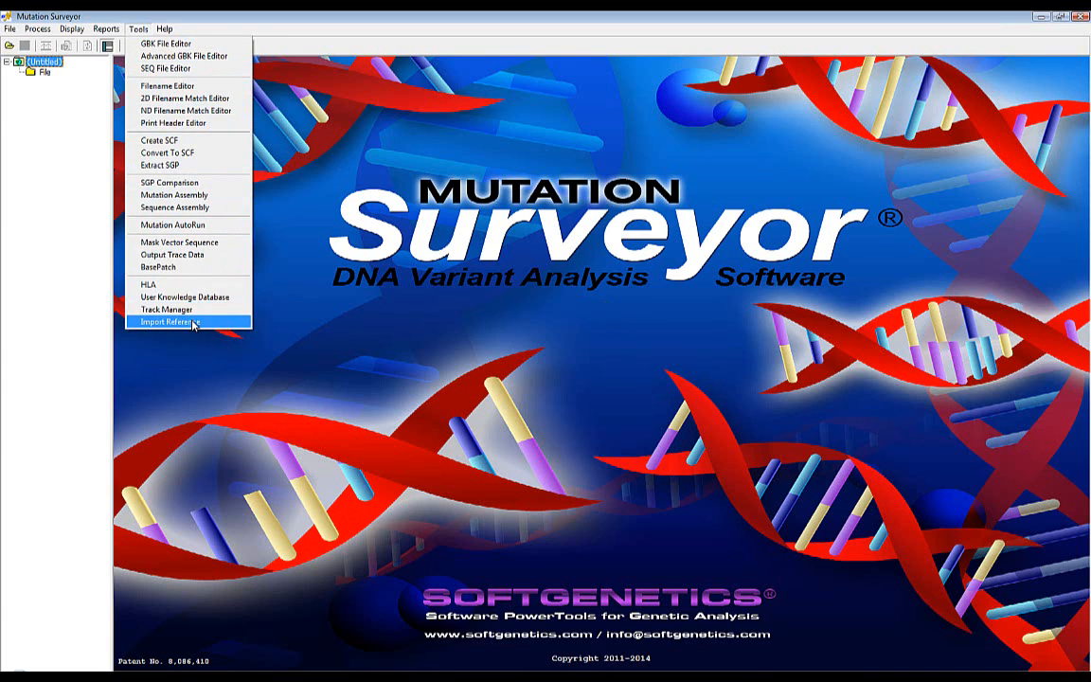
{"action": "left_click", "coordinate": [180, 326]}
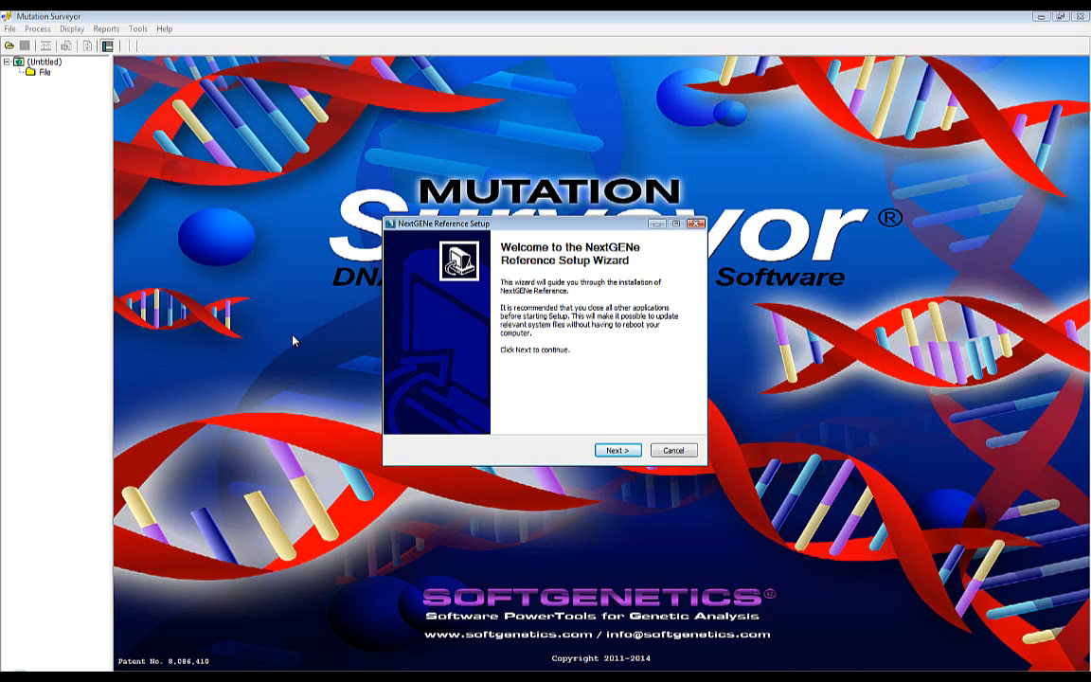
{"action": "mouse_move", "coordinate": [676, 454]}
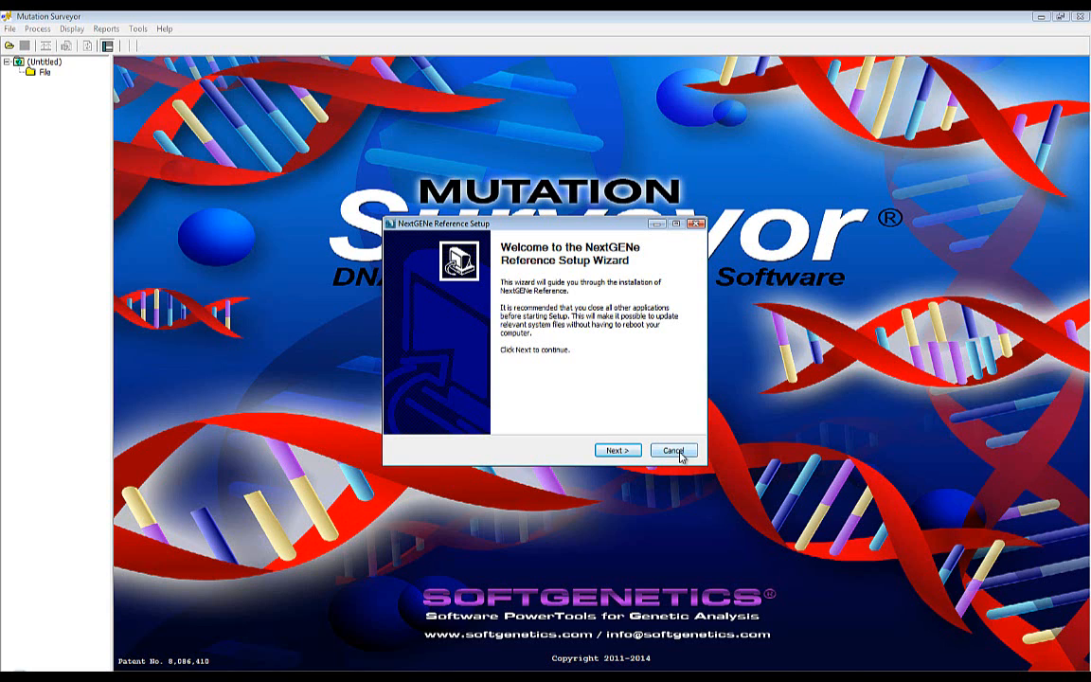
{"action": "left_click", "coordinate": [673, 450]}
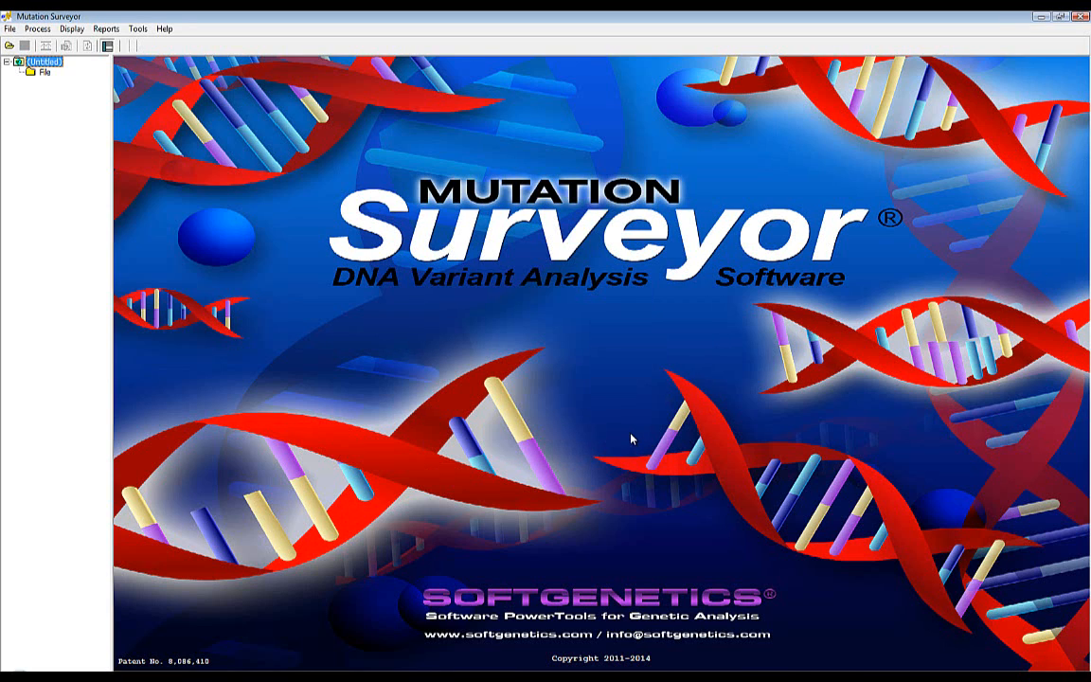
{"action": "mouse_move", "coordinate": [169, 29]}
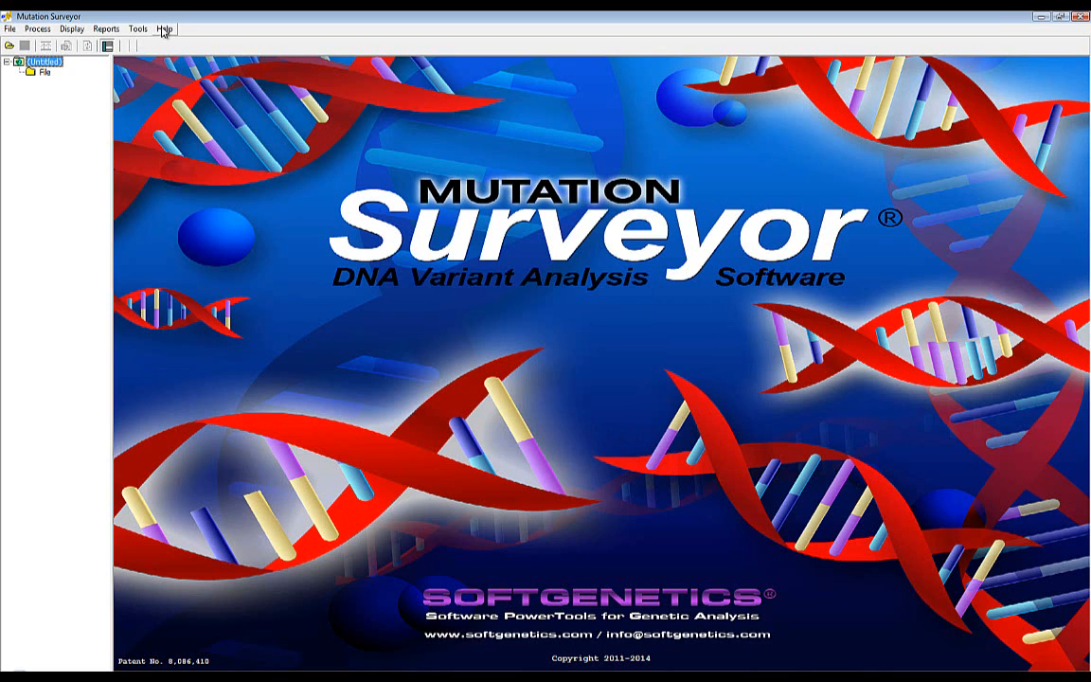
Set the reference directory to the References folder in the track manager.
{"action": "left_click", "coordinate": [138, 28]}
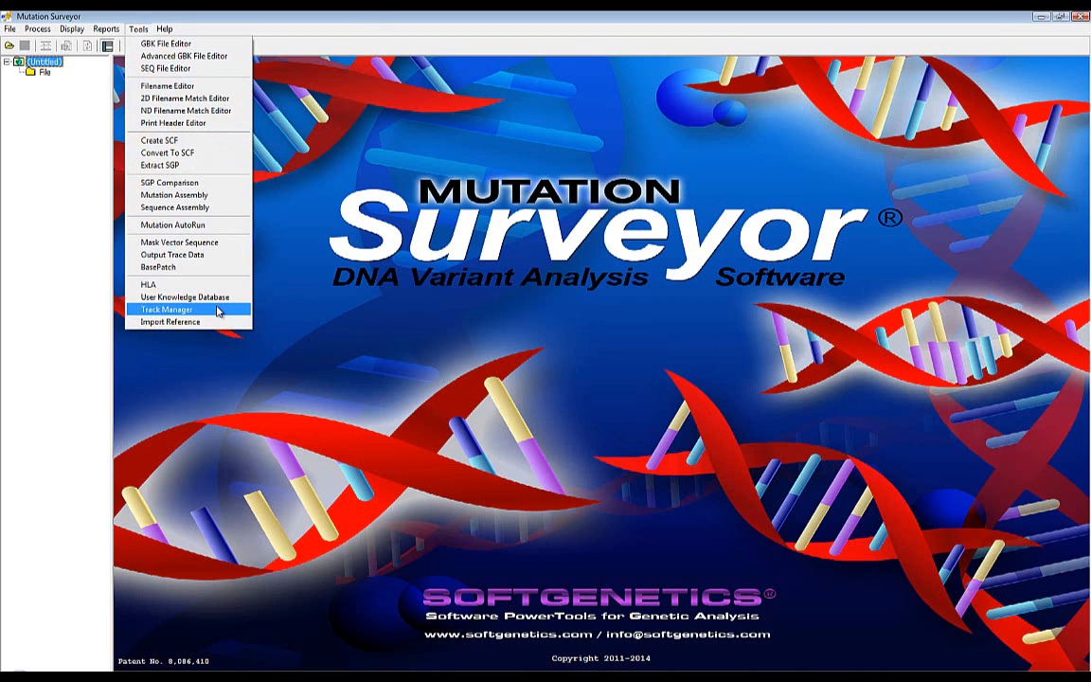
{"action": "left_click", "coordinate": [176, 310]}
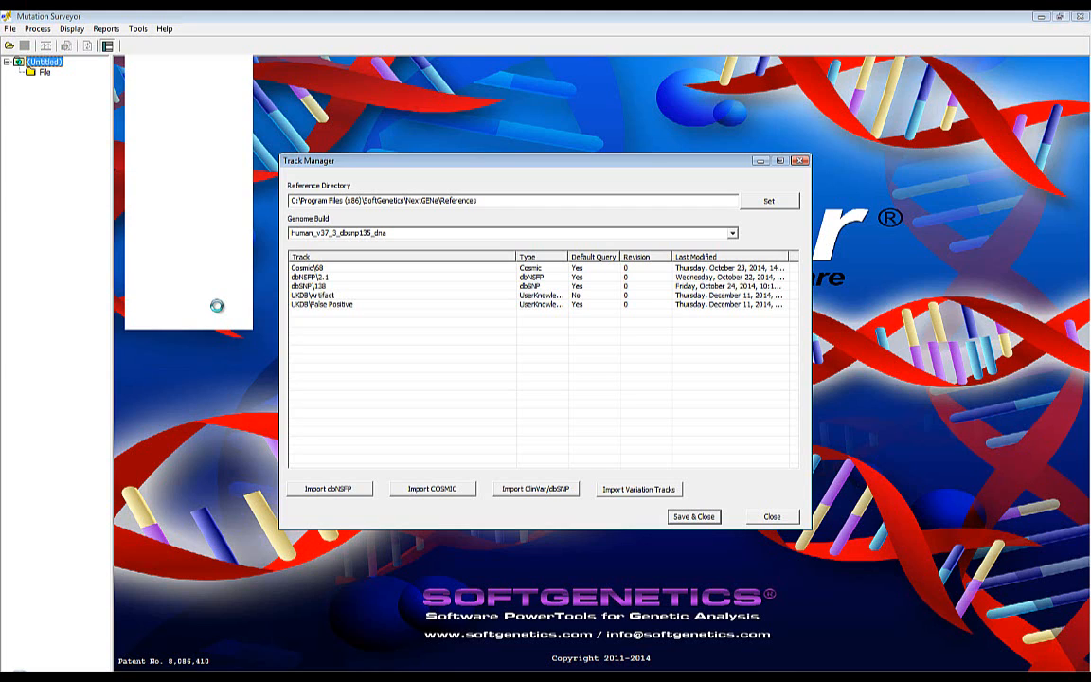
{"action": "left_click", "coordinate": [775, 199]}
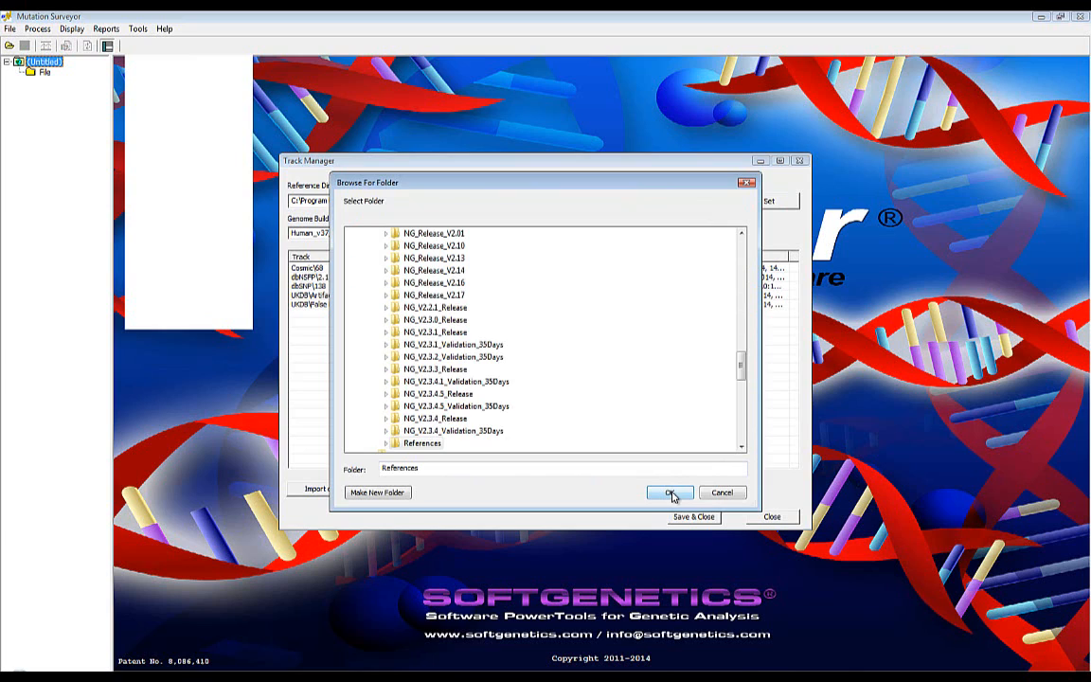
{"action": "left_click", "coordinate": [670, 493]}
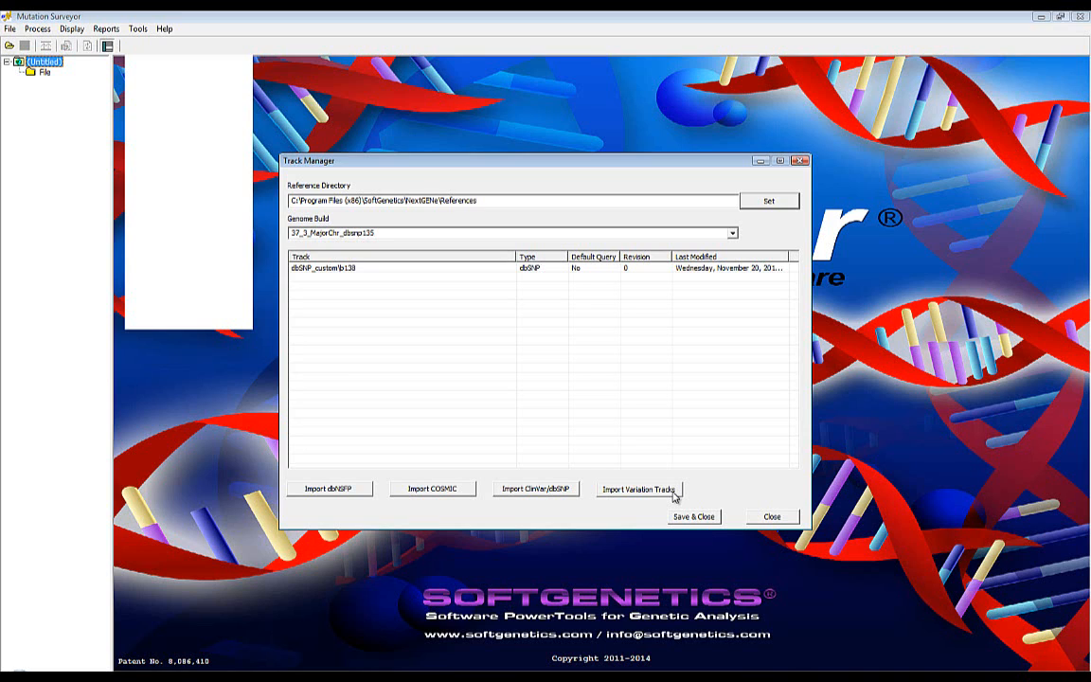
{"action": "mouse_move", "coordinate": [564, 483]}
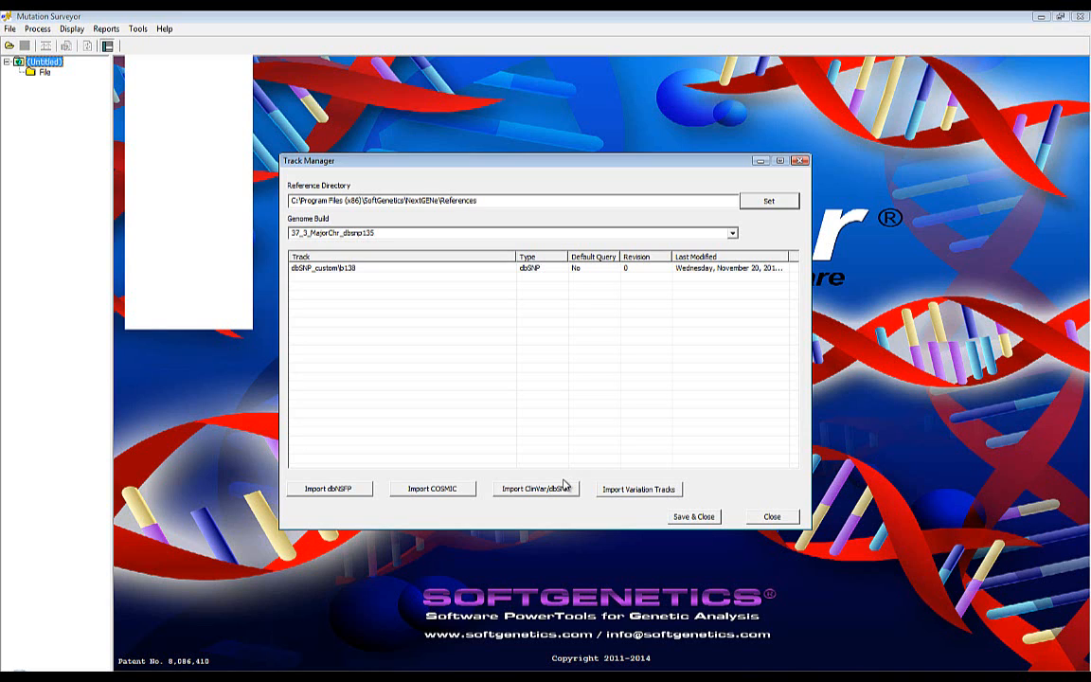
{"action": "left_click", "coordinate": [771, 517]}
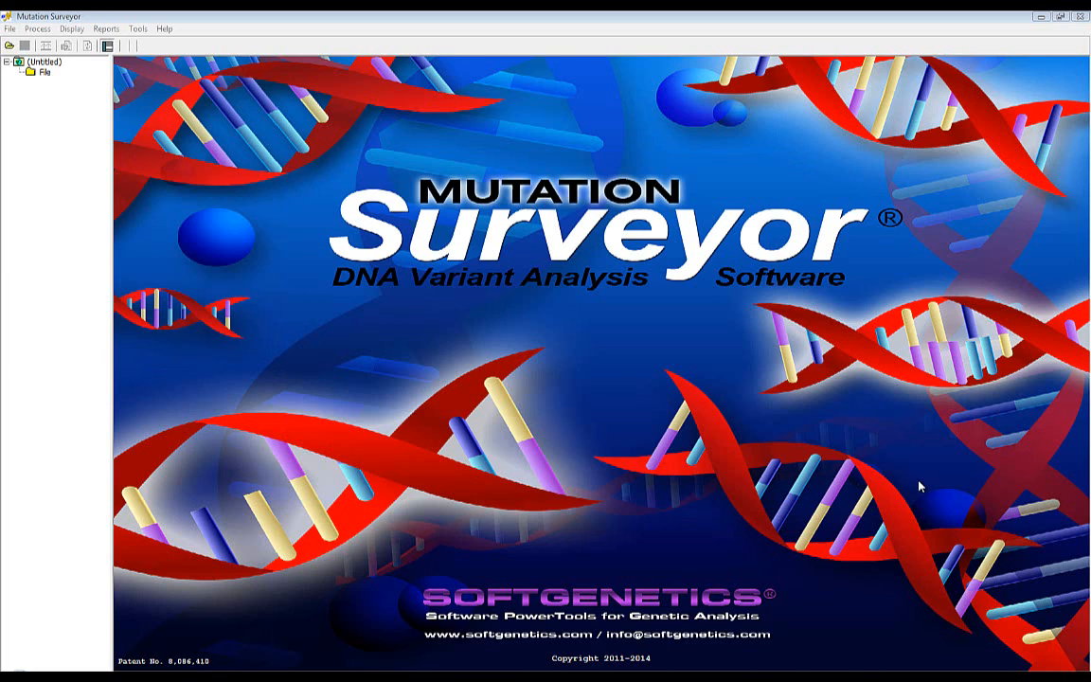
{"action": "mouse_move", "coordinate": [916, 492]}
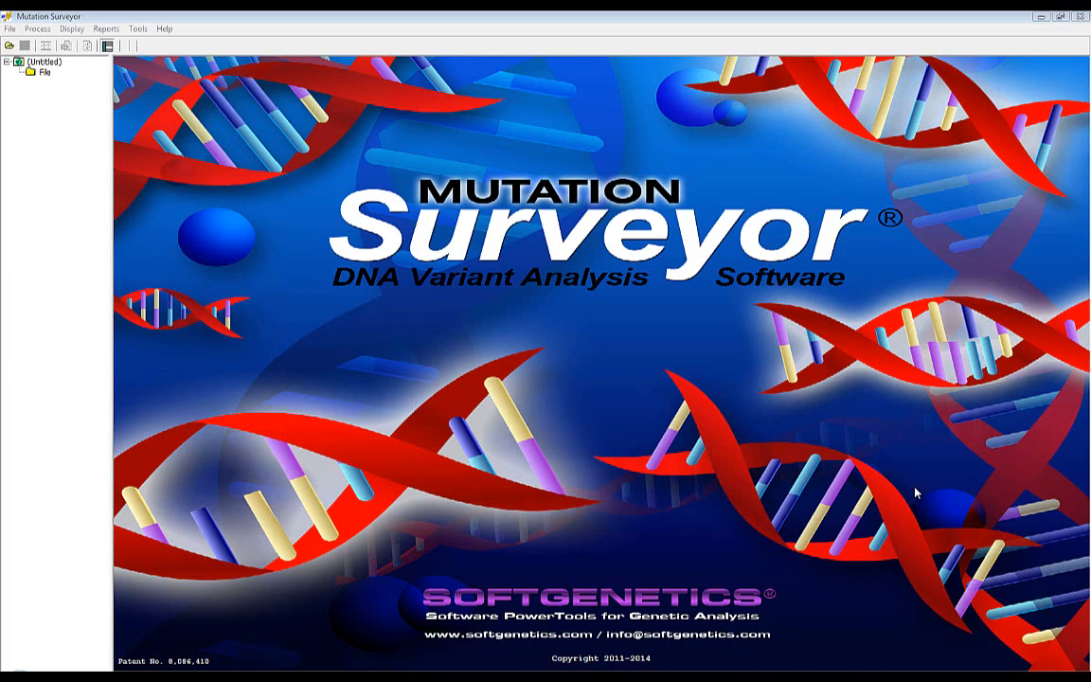
{"action": "mouse_move", "coordinate": [908, 498]}
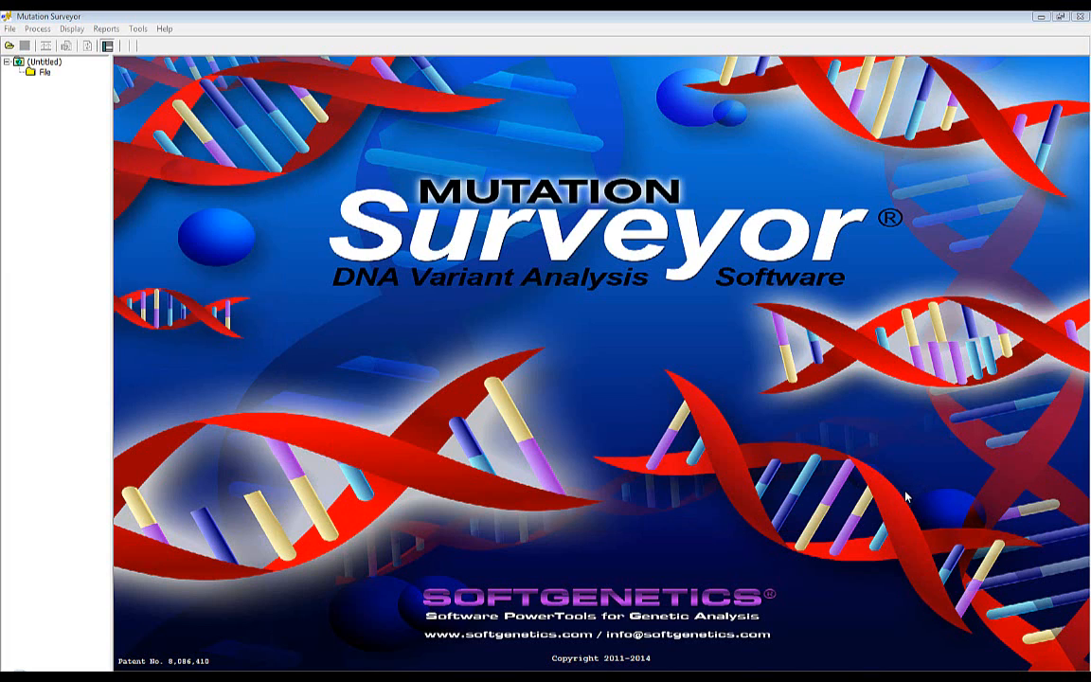
{"action": "mouse_move", "coordinate": [507, 292]}
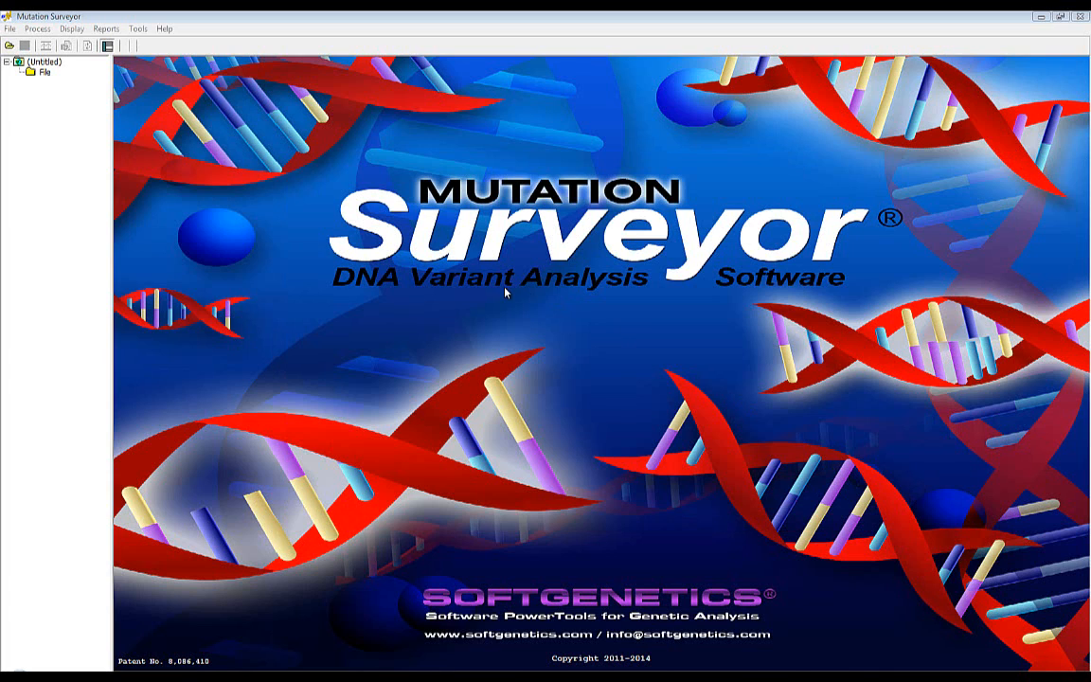
Tick the Cosmic\68 and ClinVar\Clinical tracks in Query Reference Tracks.
{"action": "left_click", "coordinate": [39, 28]}
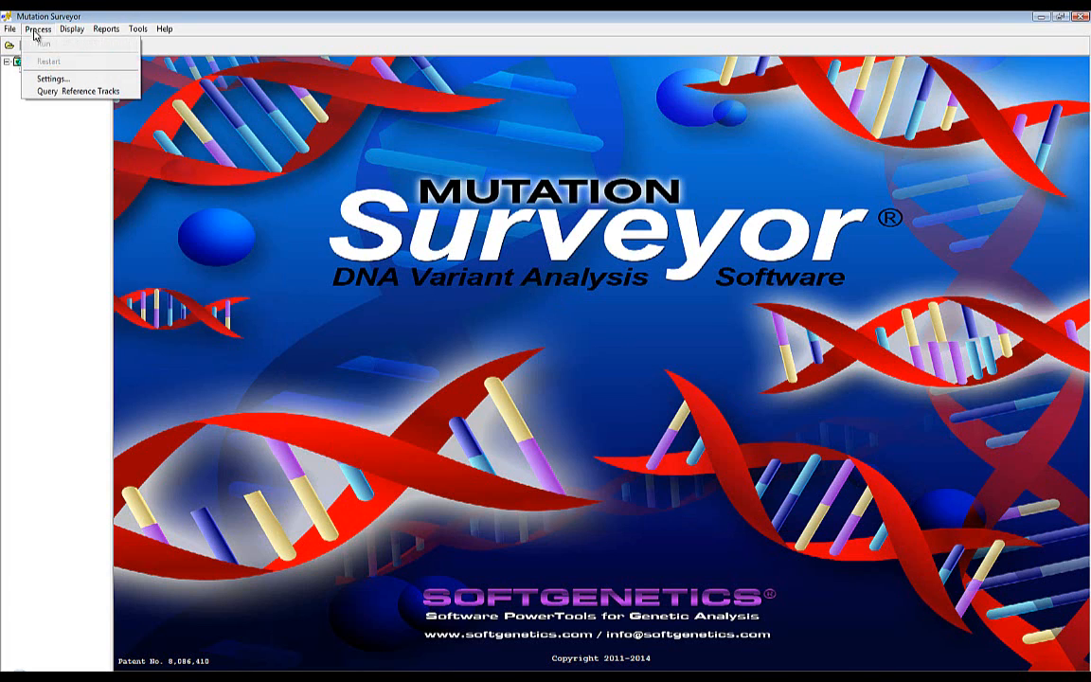
{"action": "left_click", "coordinate": [78, 91]}
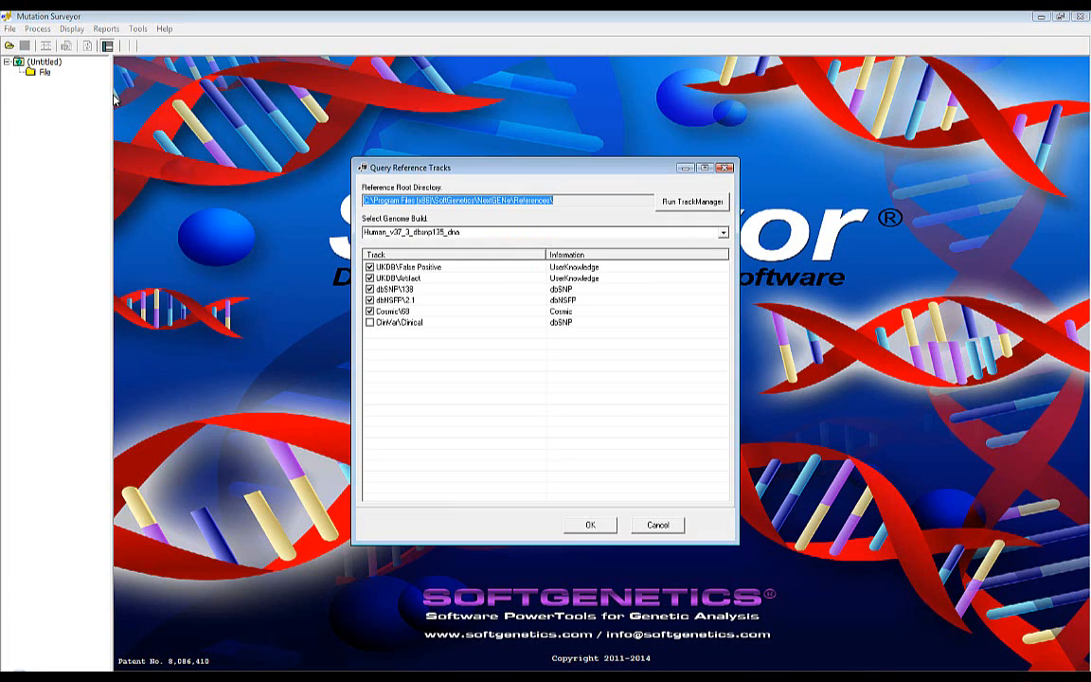
{"action": "mouse_move", "coordinate": [558, 365]}
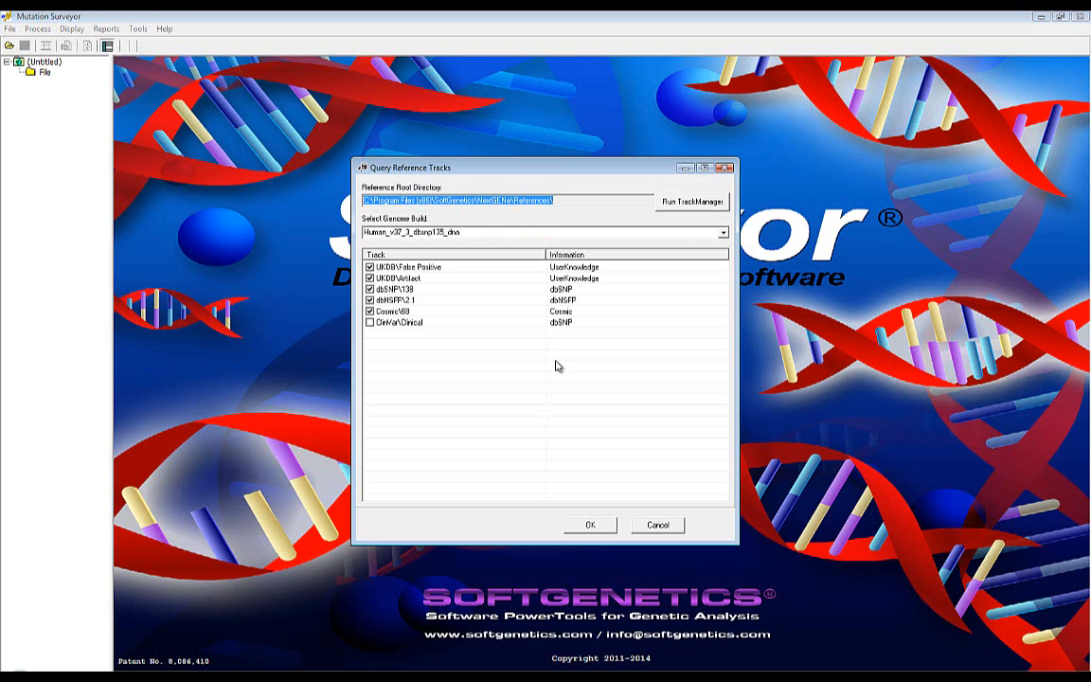
{"action": "left_click", "coordinate": [369, 311]}
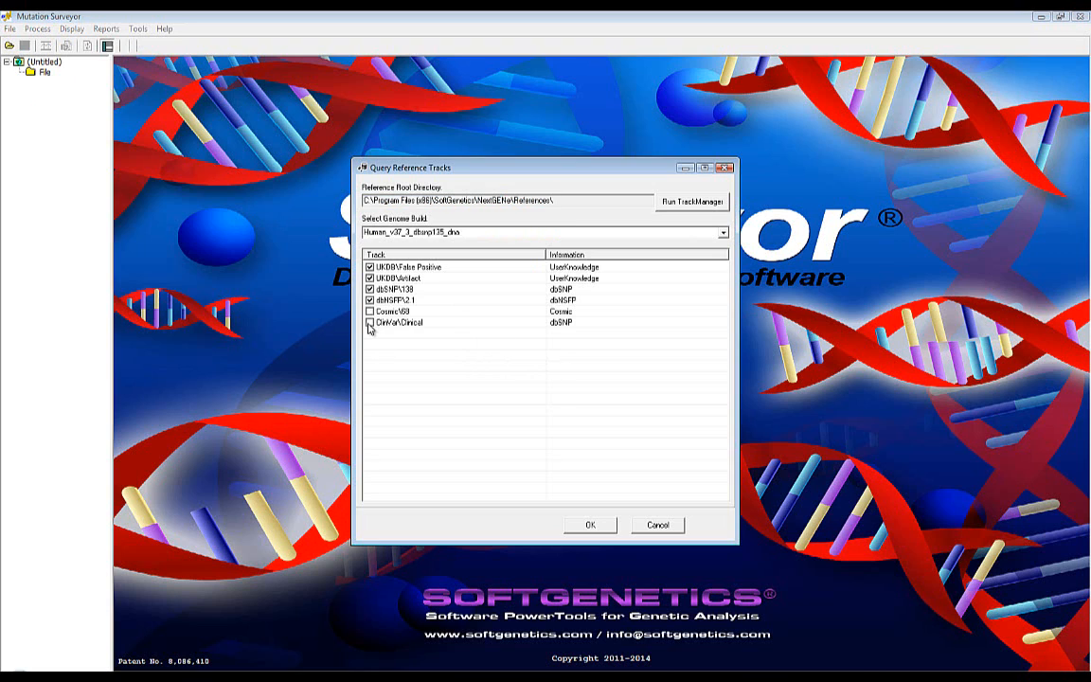
{"action": "left_click", "coordinate": [369, 321]}
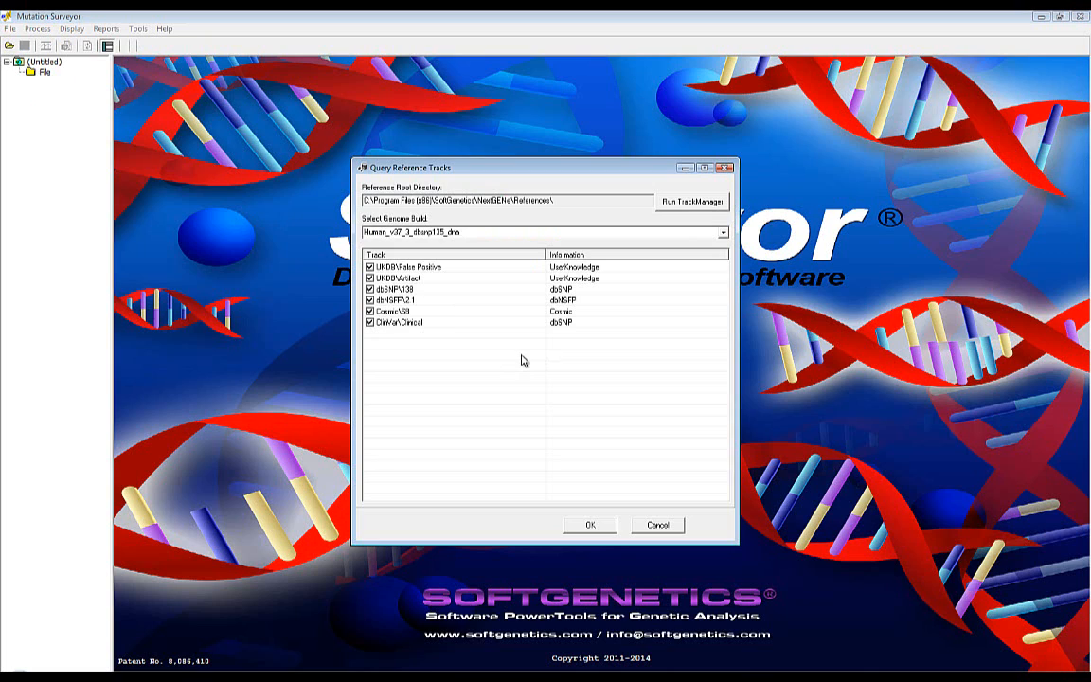
{"action": "mouse_move", "coordinate": [521, 360]}
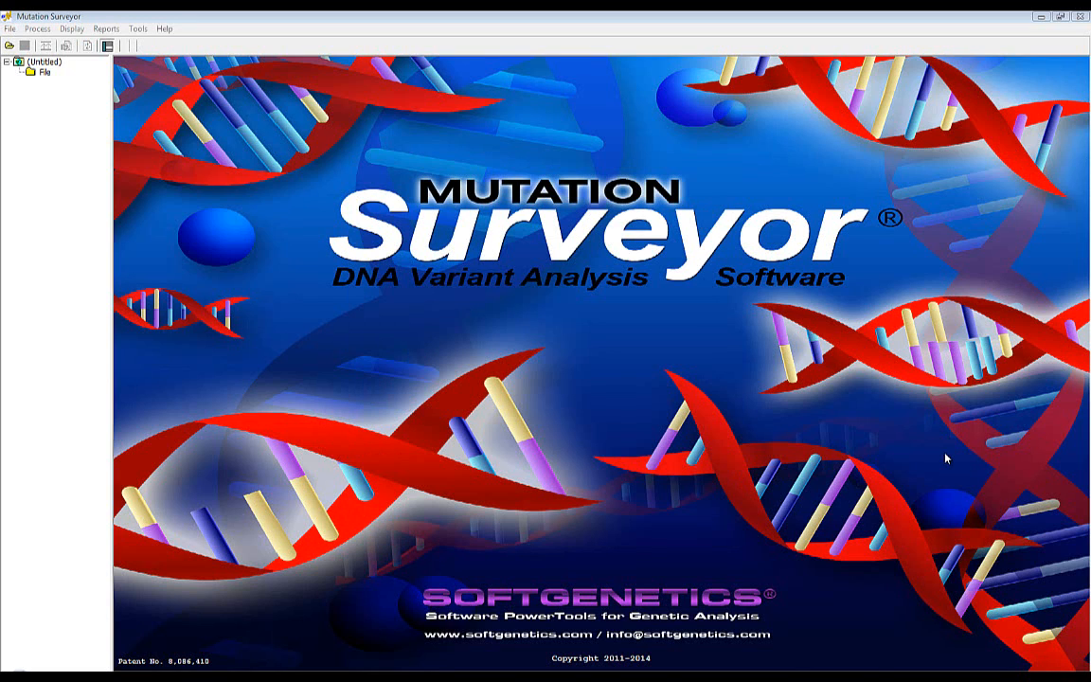
{"action": "mouse_move", "coordinate": [930, 442]}
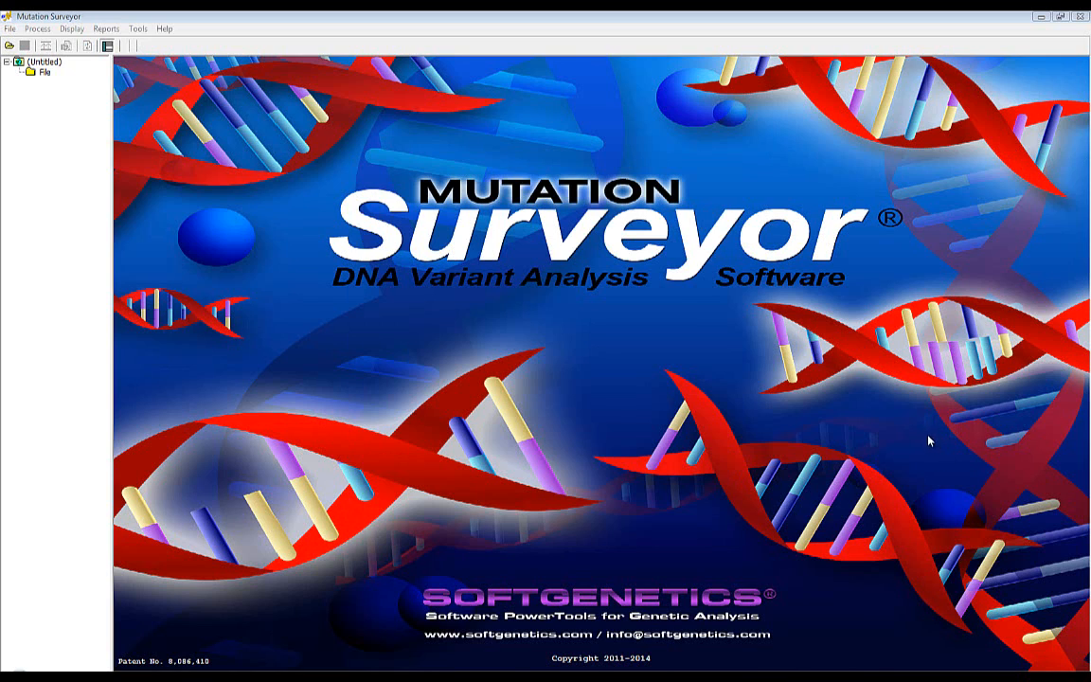
Add all 40 USH2A .ab1 sample trace files to a new project and run the analysis.
{"action": "left_click", "coordinate": [8, 46]}
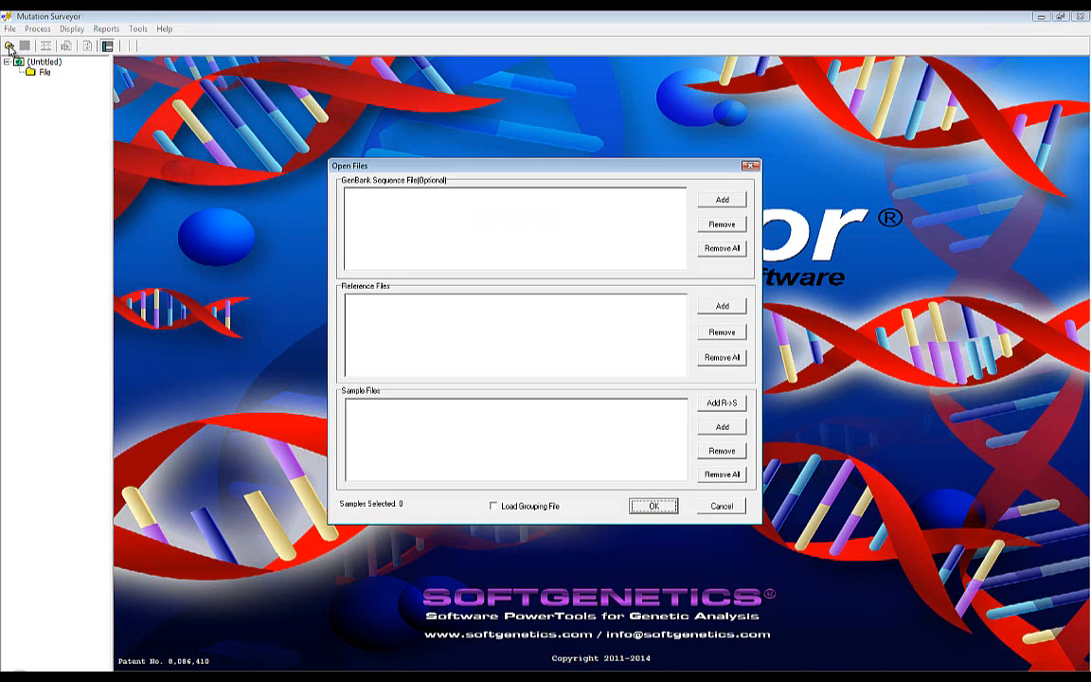
{"action": "mouse_move", "coordinate": [318, 247]}
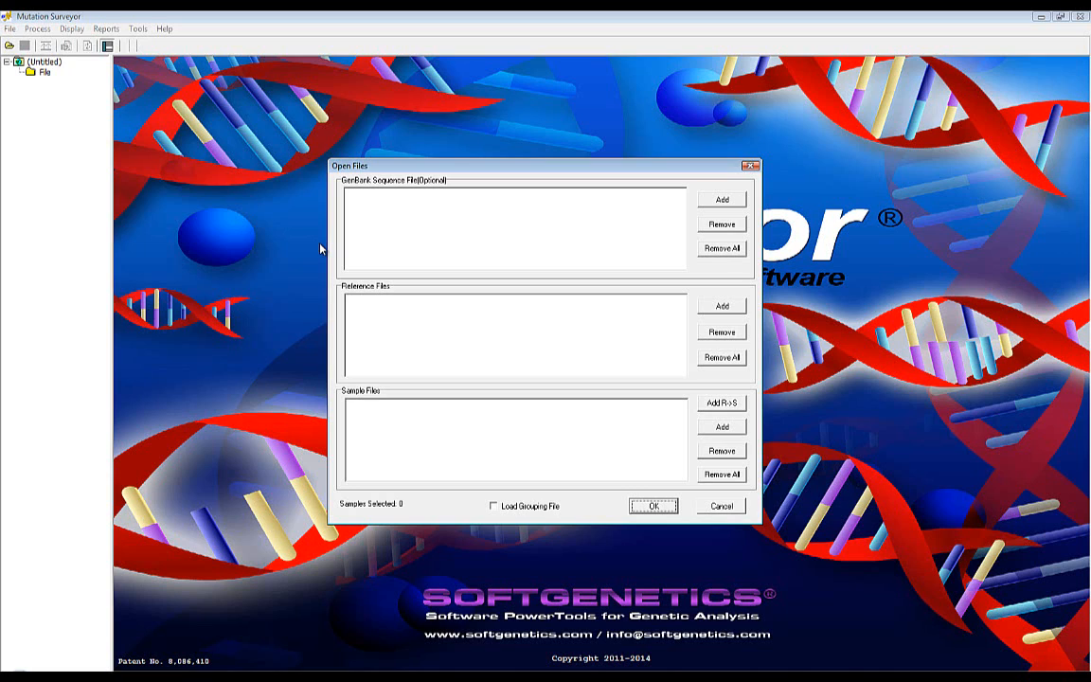
{"action": "mouse_move", "coordinate": [429, 366]}
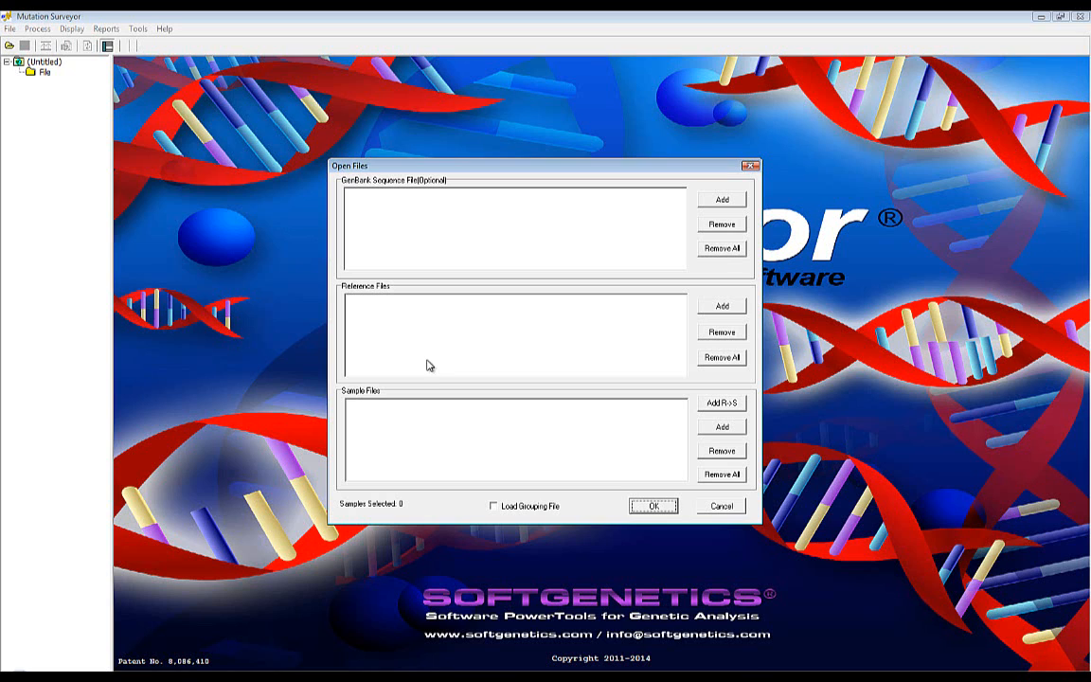
{"action": "mouse_move", "coordinate": [510, 272]}
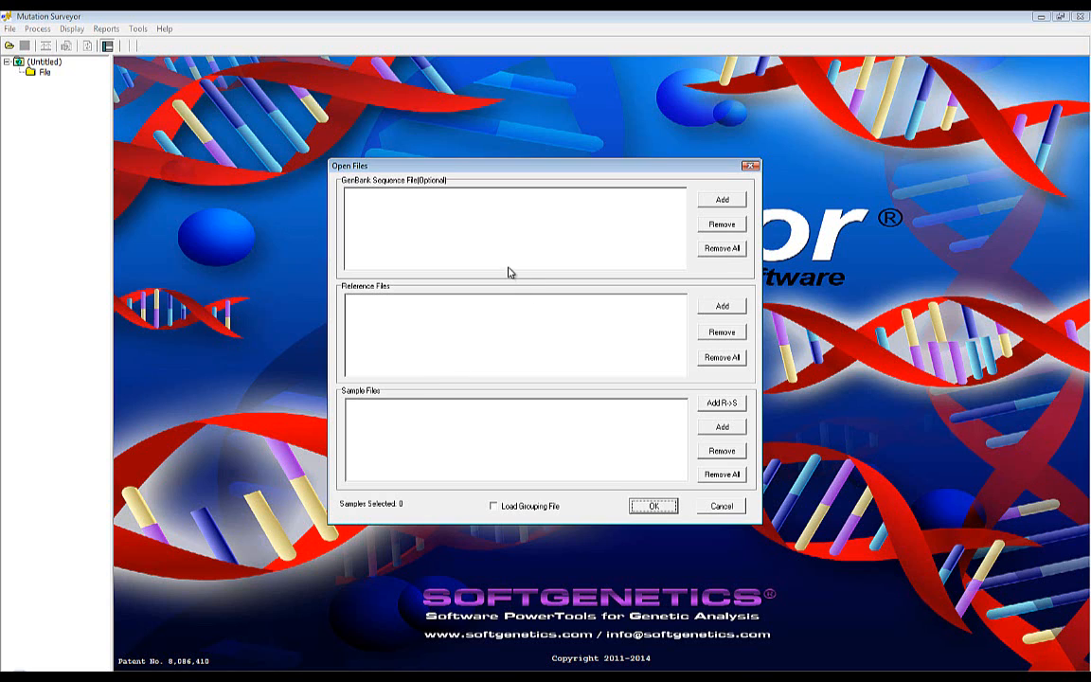
{"action": "left_click", "coordinate": [719, 426]}
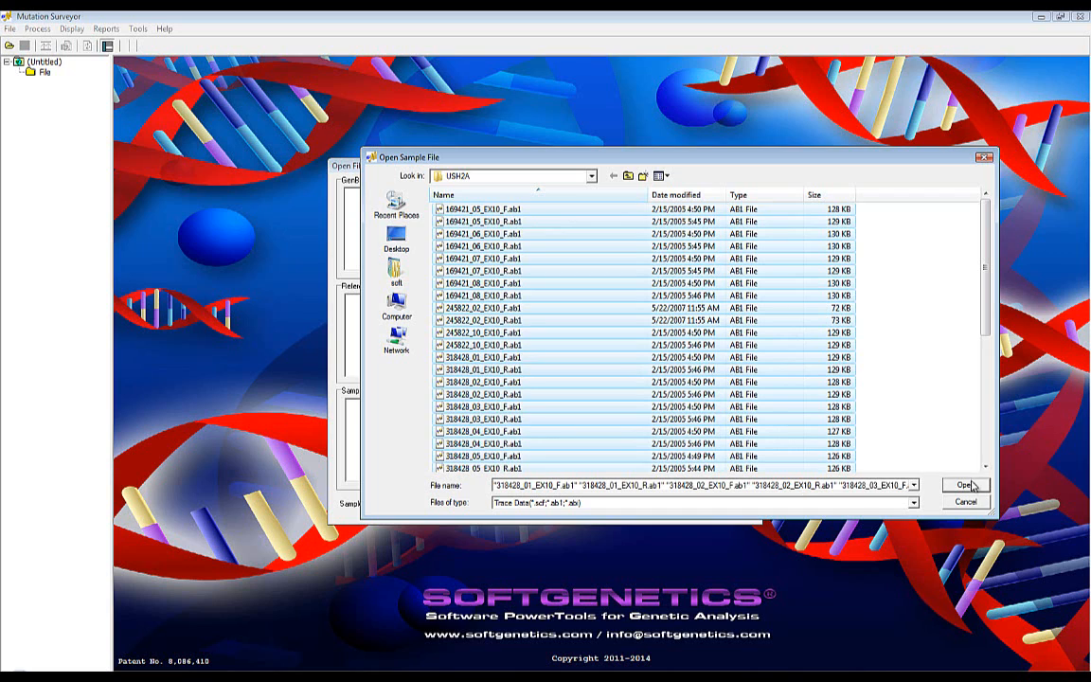
{"action": "left_click", "coordinate": [963, 486]}
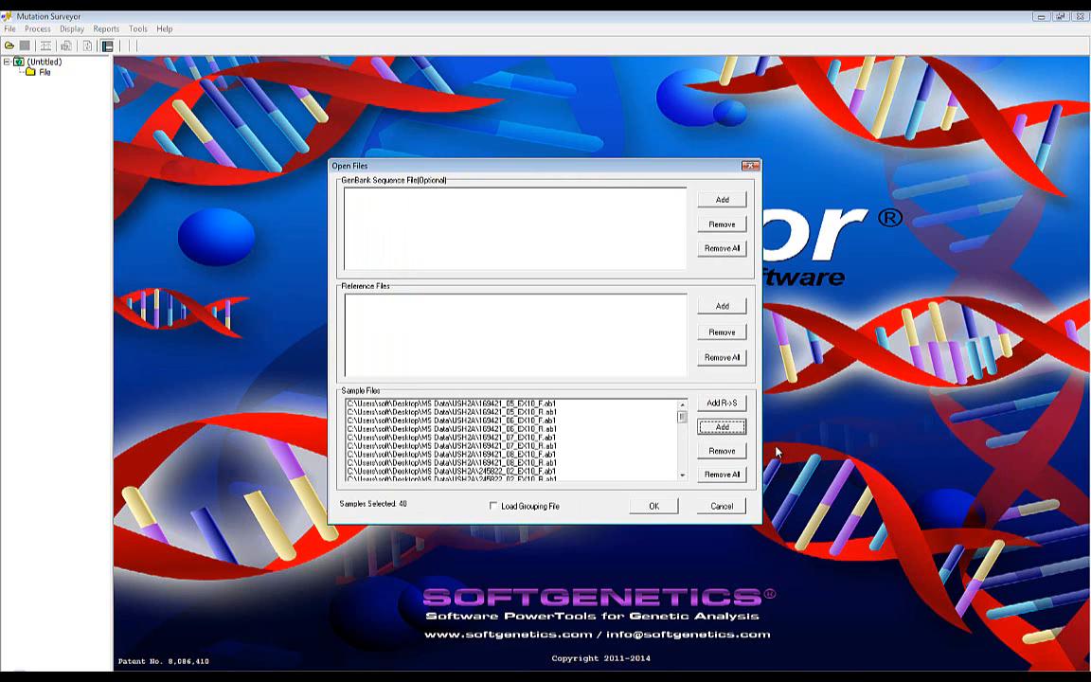
{"action": "mouse_move", "coordinate": [684, 500]}
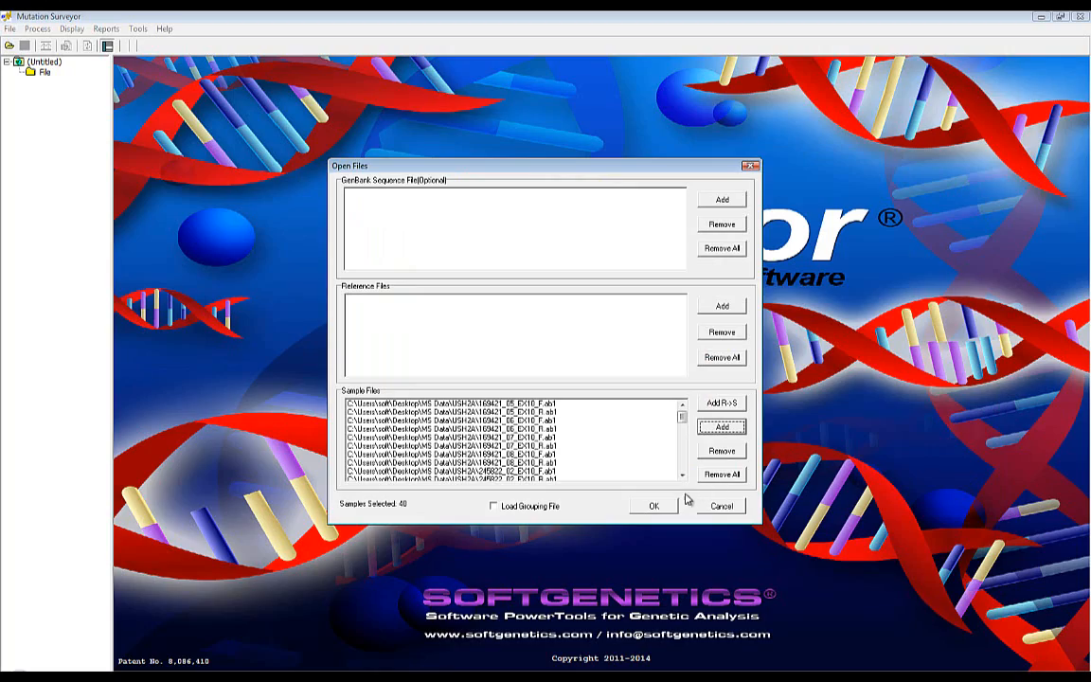
{"action": "left_click", "coordinate": [653, 505]}
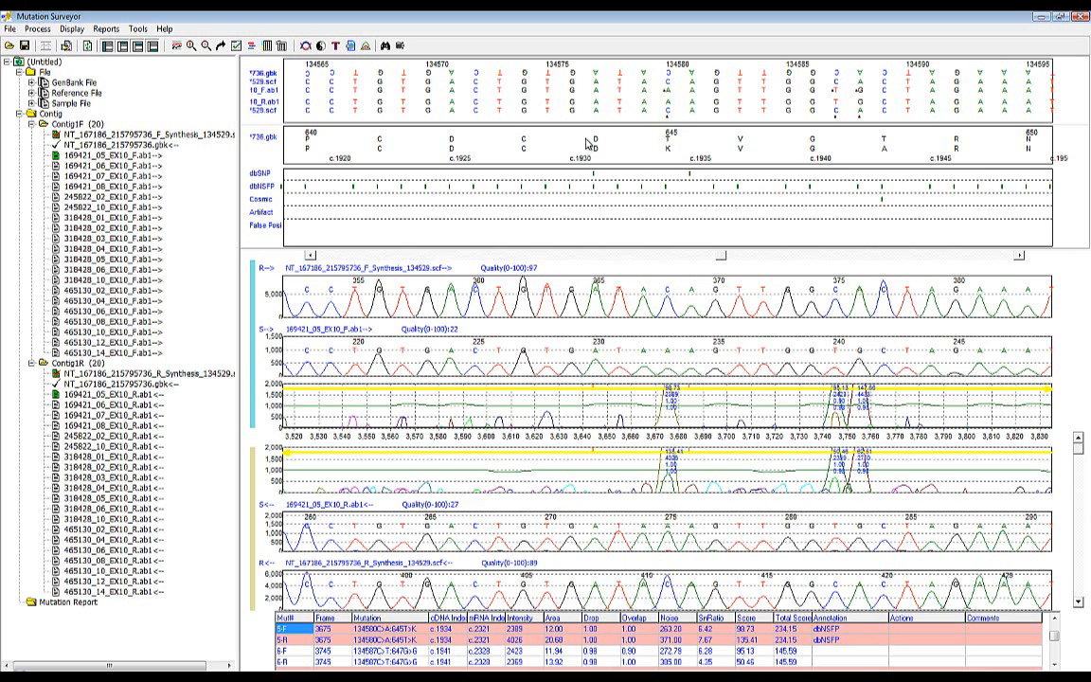
{"action": "mouse_move", "coordinate": [603, 253]}
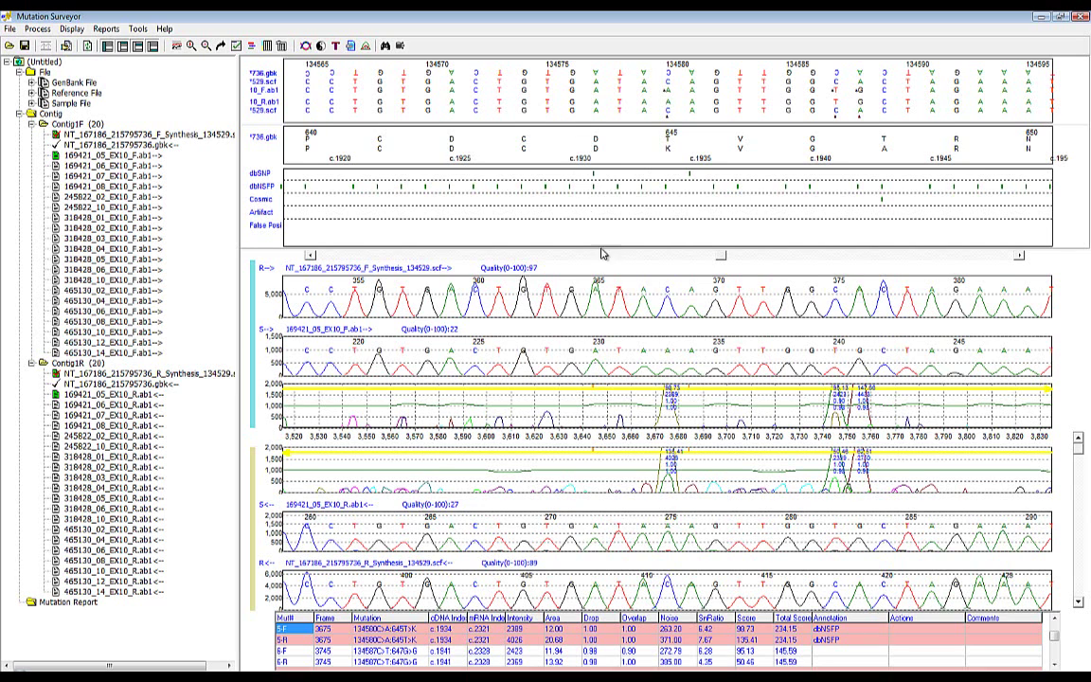
{"action": "mouse_move", "coordinate": [611, 287]}
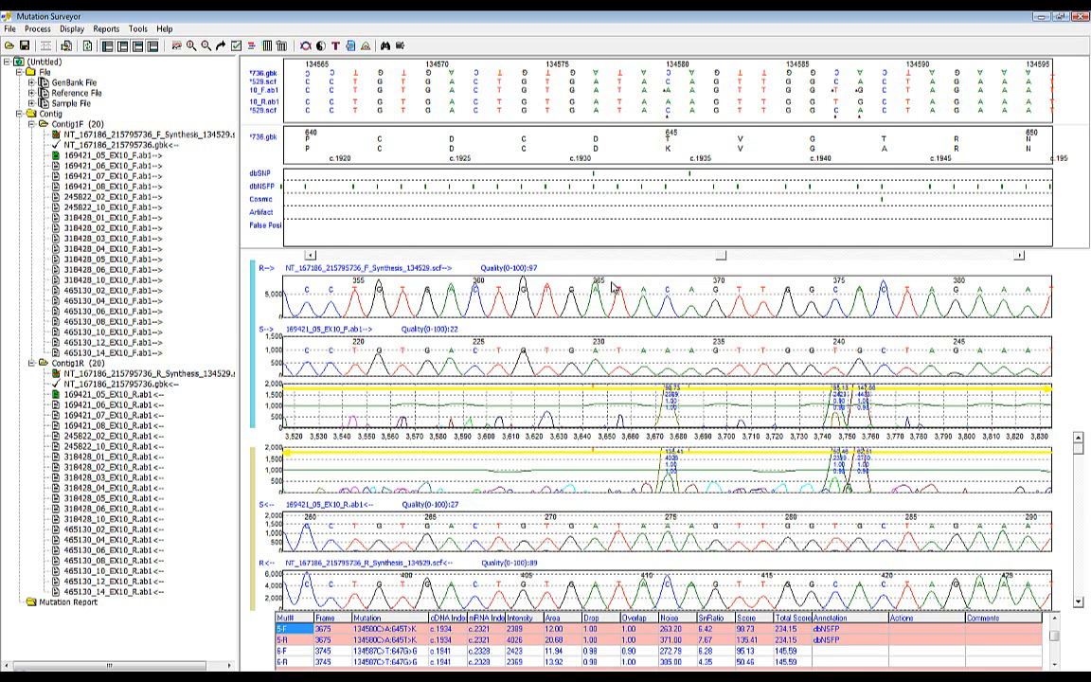
{"action": "mouse_move", "coordinate": [474, 237]}
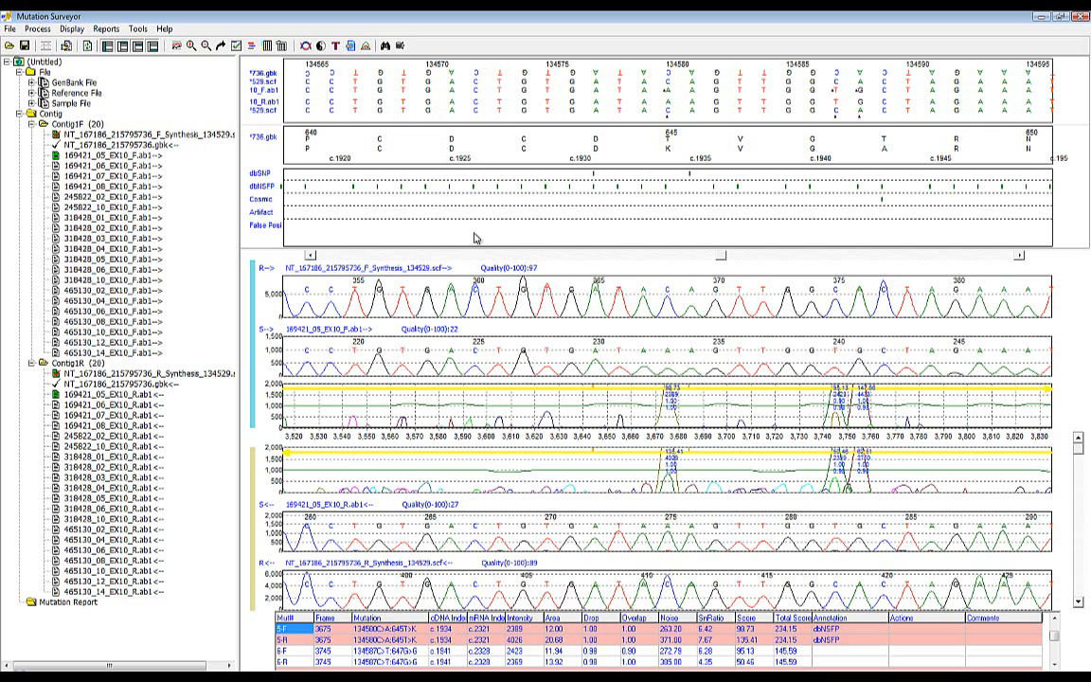
Set Position to Chromosome on the Display tab of the project settings.
{"action": "left_click", "coordinate": [38, 28]}
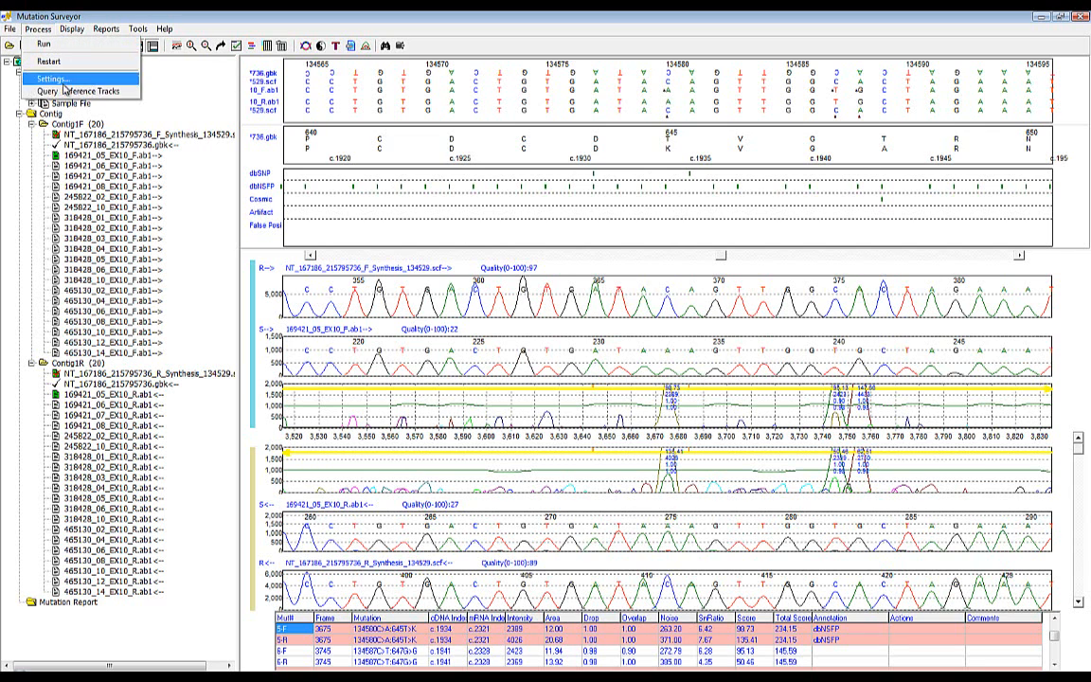
{"action": "left_click", "coordinate": [48, 76]}
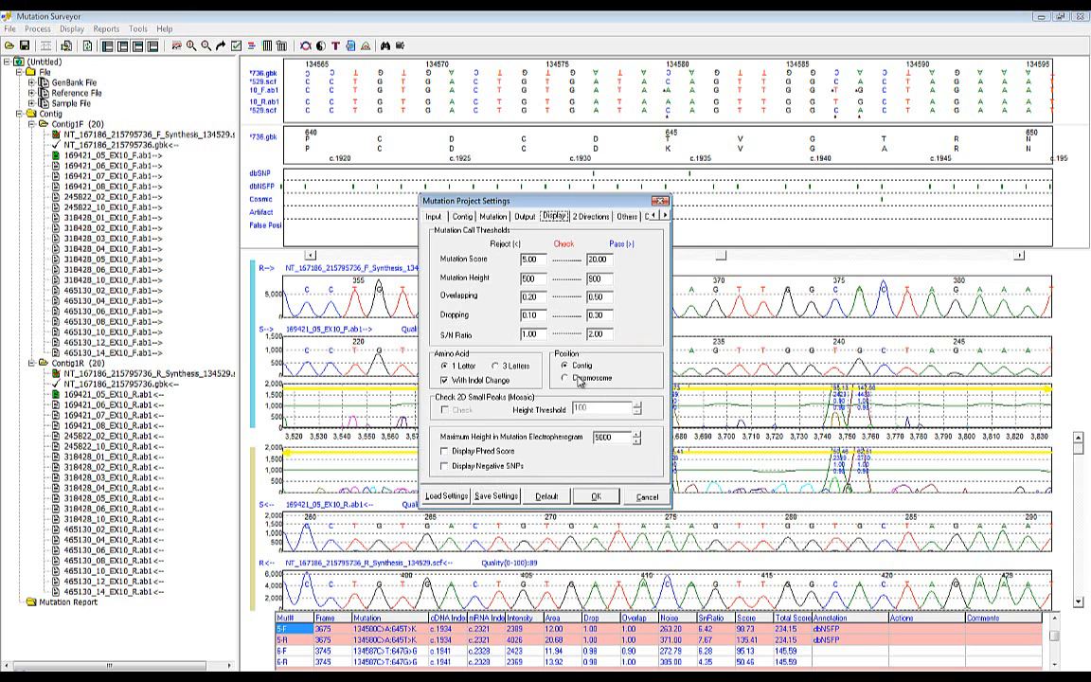
{"action": "left_click", "coordinate": [566, 377]}
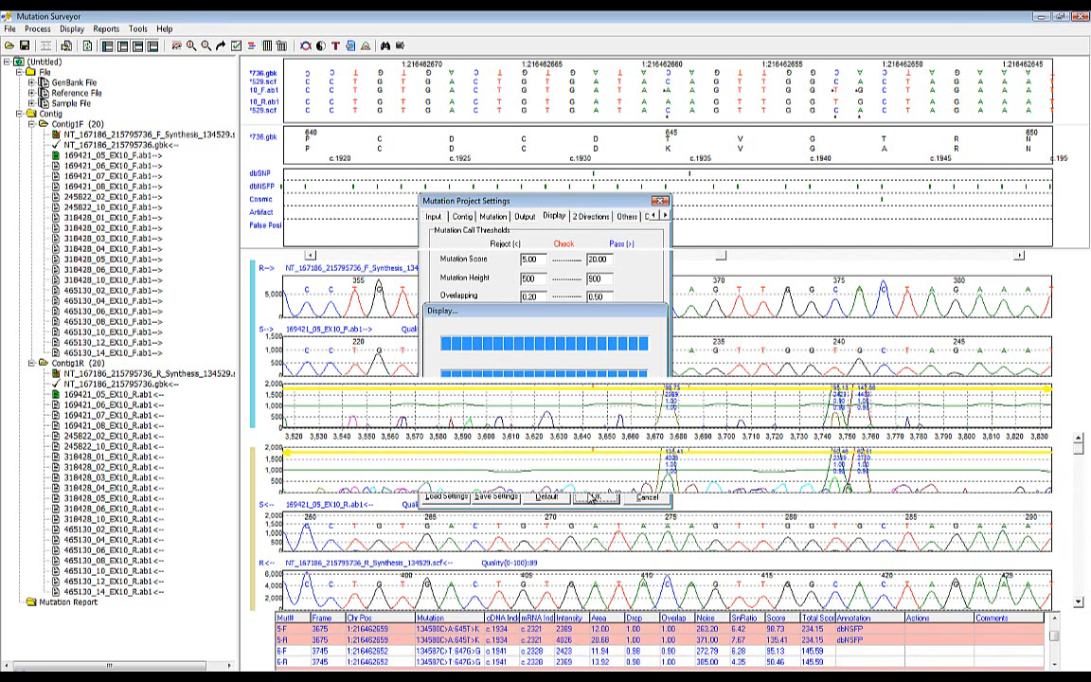
{"action": "left_click", "coordinate": [593, 498]}
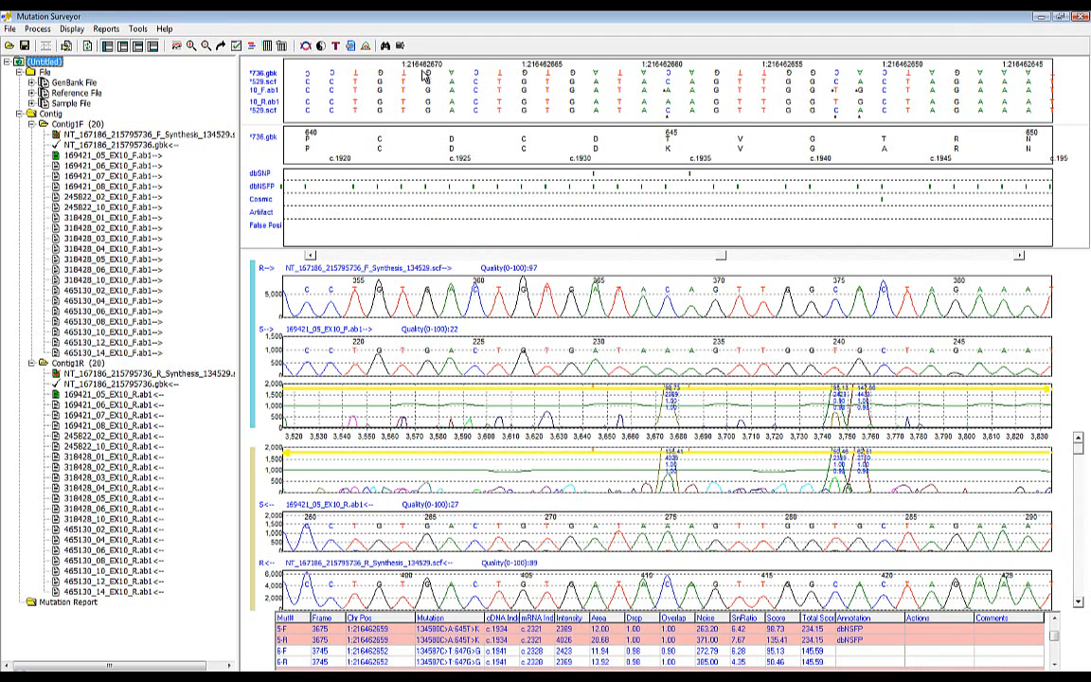
{"action": "mouse_move", "coordinate": [890, 87]}
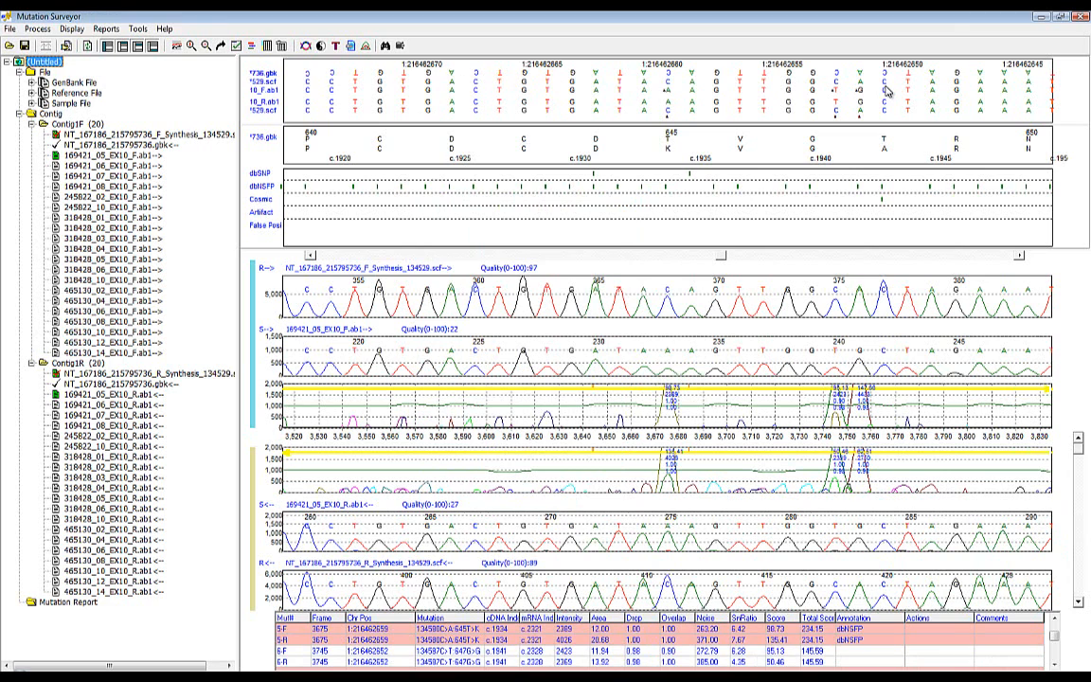
{"action": "mouse_move", "coordinate": [708, 246]}
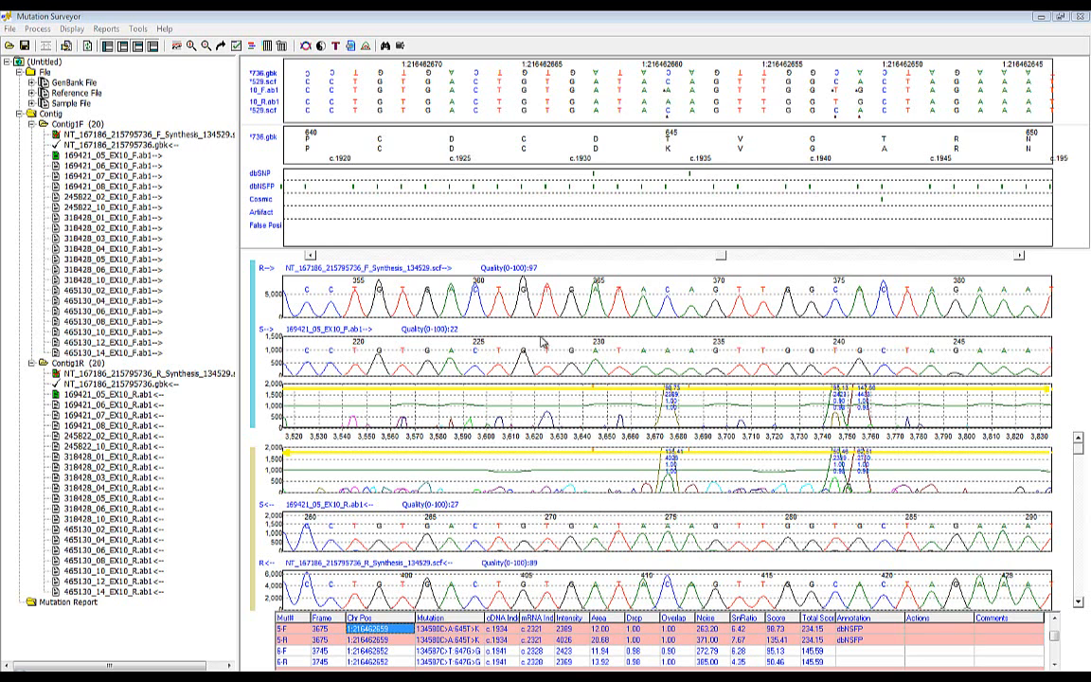
{"action": "mouse_move", "coordinate": [642, 262]}
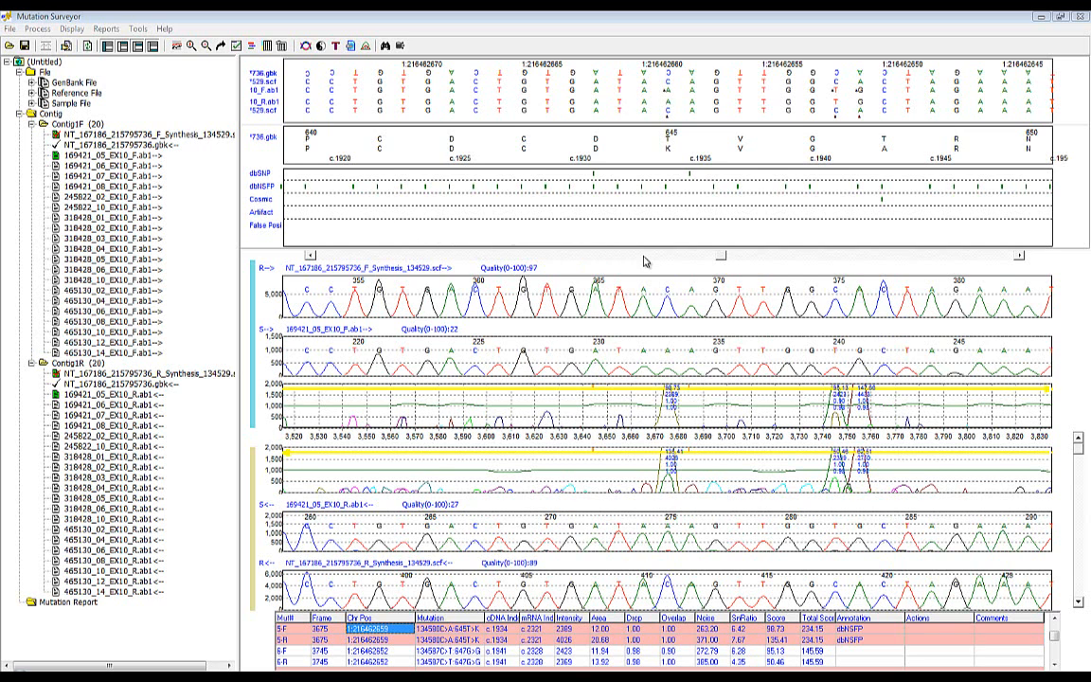
{"action": "mouse_move", "coordinate": [535, 360]}
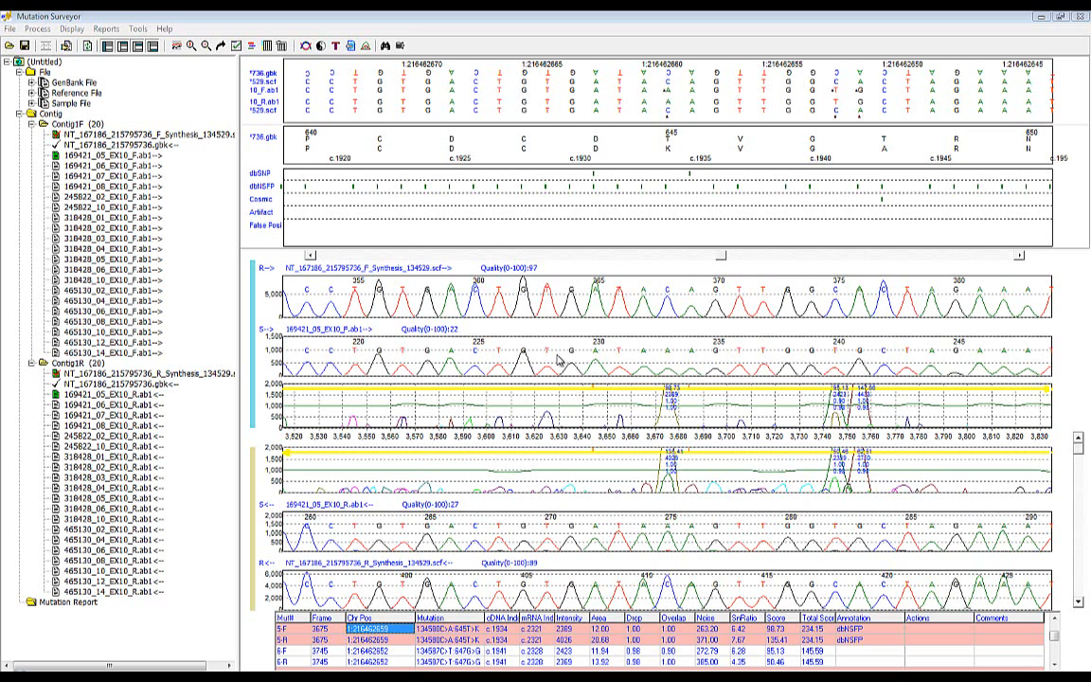
{"action": "mouse_move", "coordinate": [551, 355]}
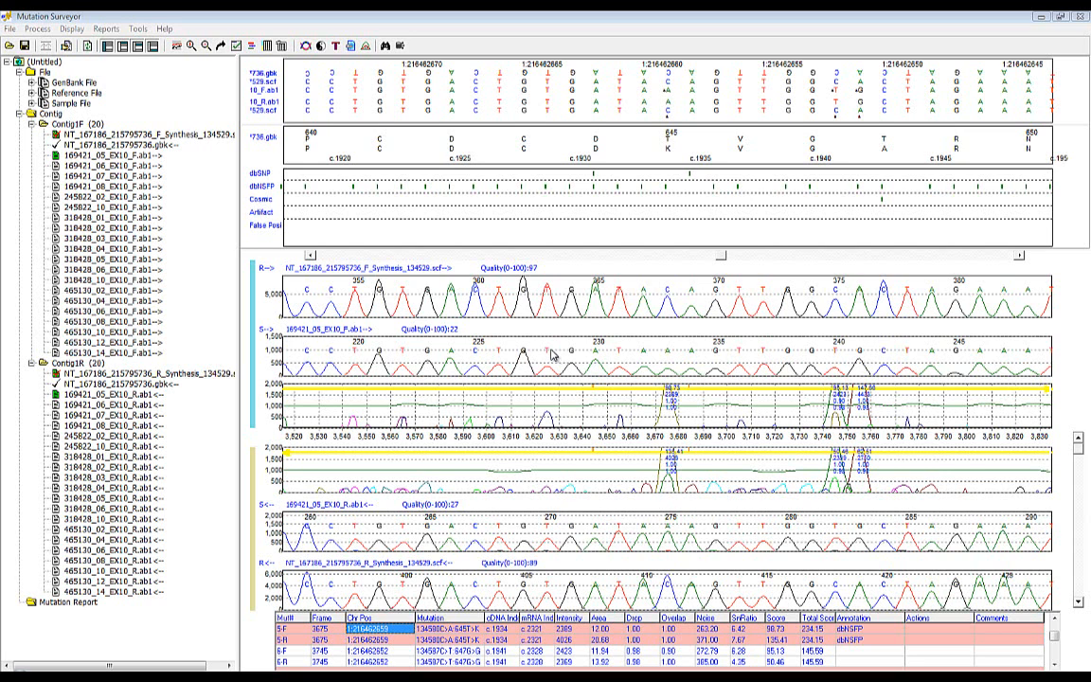
{"action": "mouse_move", "coordinate": [548, 188]}
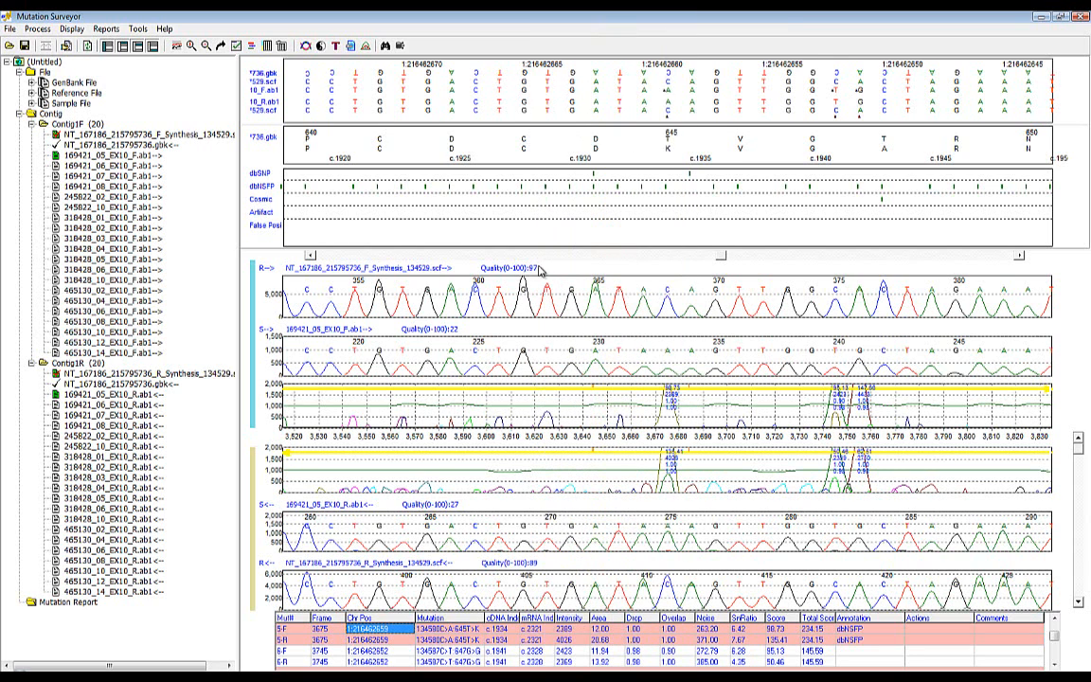
{"action": "mouse_move", "coordinate": [468, 289]}
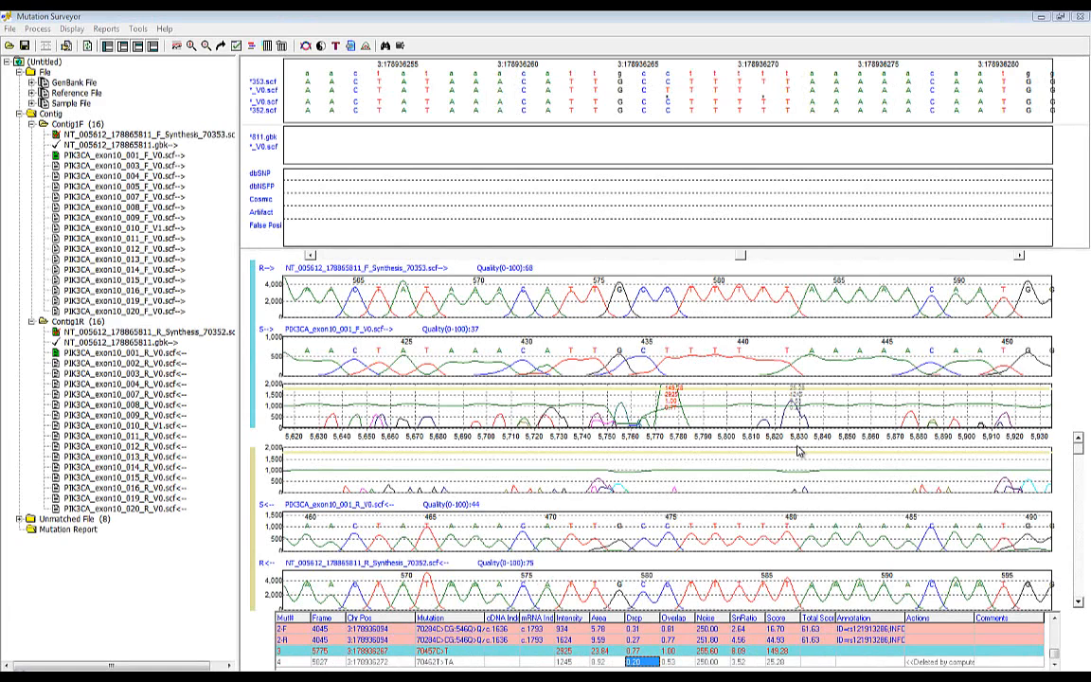
{"action": "mouse_move", "coordinate": [723, 463]}
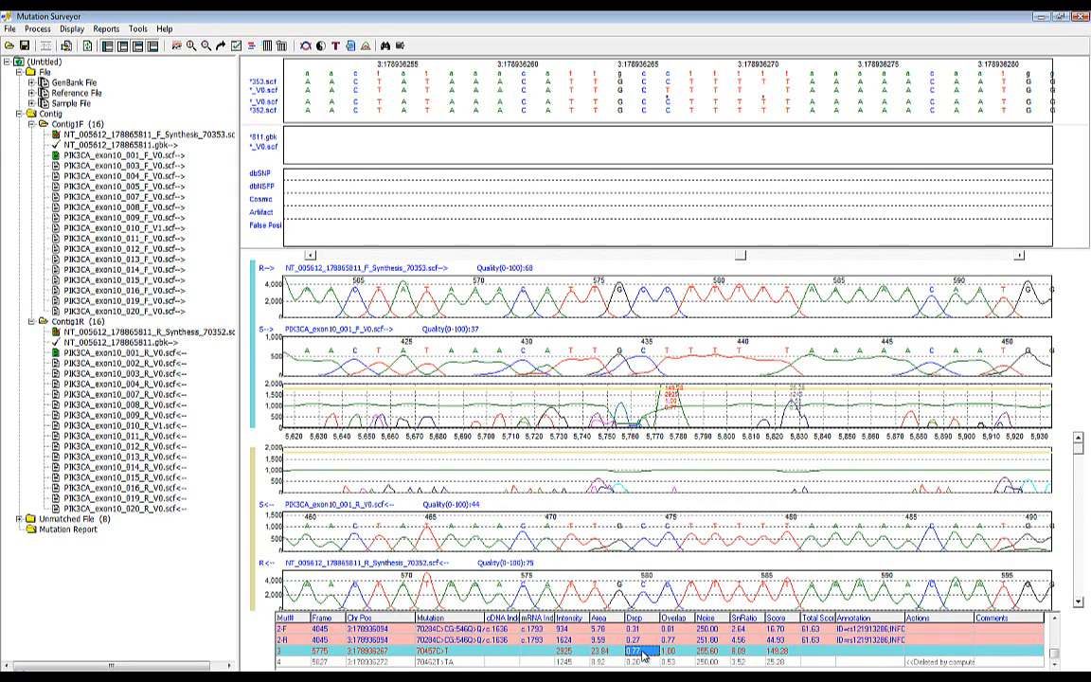
Delete mutation call 3 from the PIK3CA report.
{"action": "right_click", "coordinate": [649, 652]}
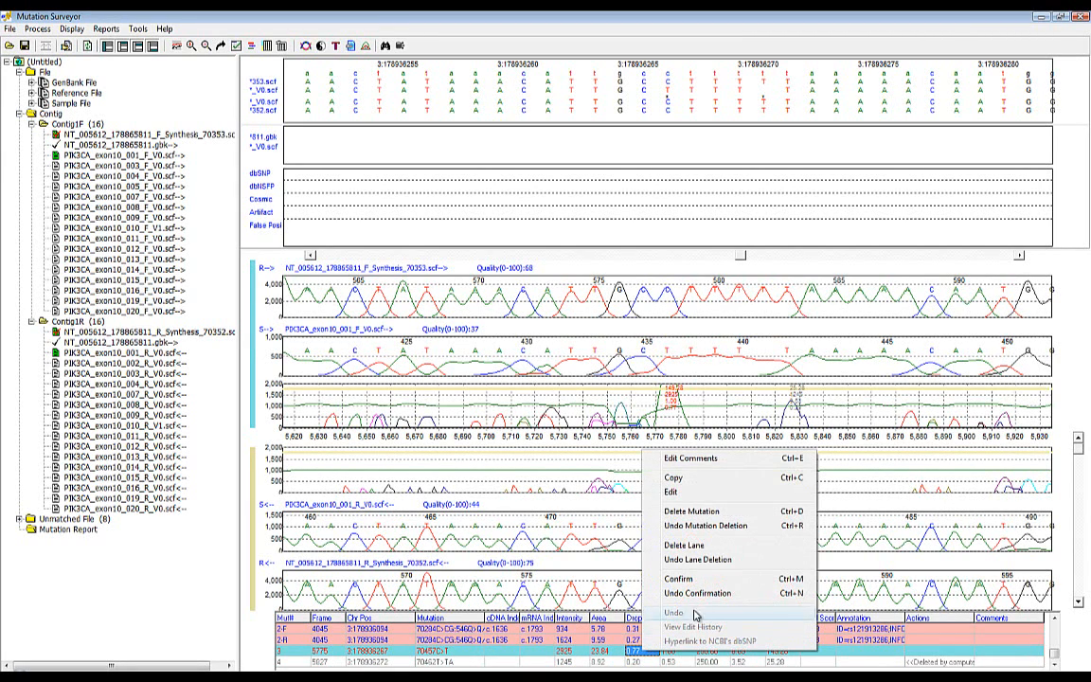
{"action": "mouse_move", "coordinate": [691, 512]}
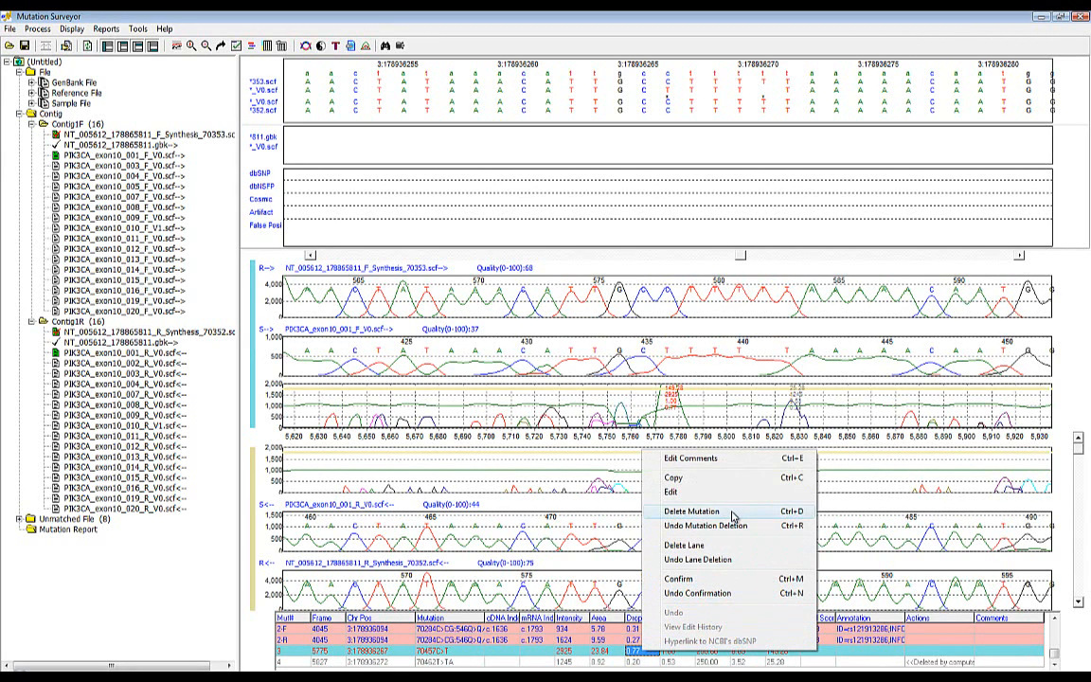
{"action": "left_click", "coordinate": [692, 511]}
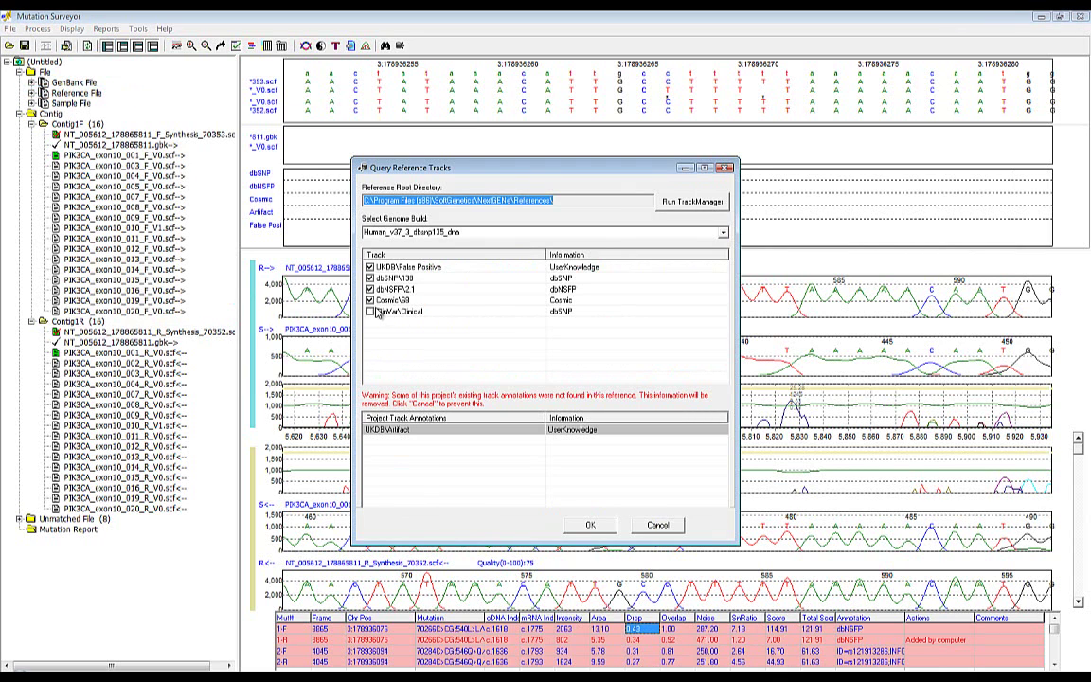
Tick ClinVar\Clinical in Query Reference Tracks and confirm.
{"action": "left_click", "coordinate": [368, 311]}
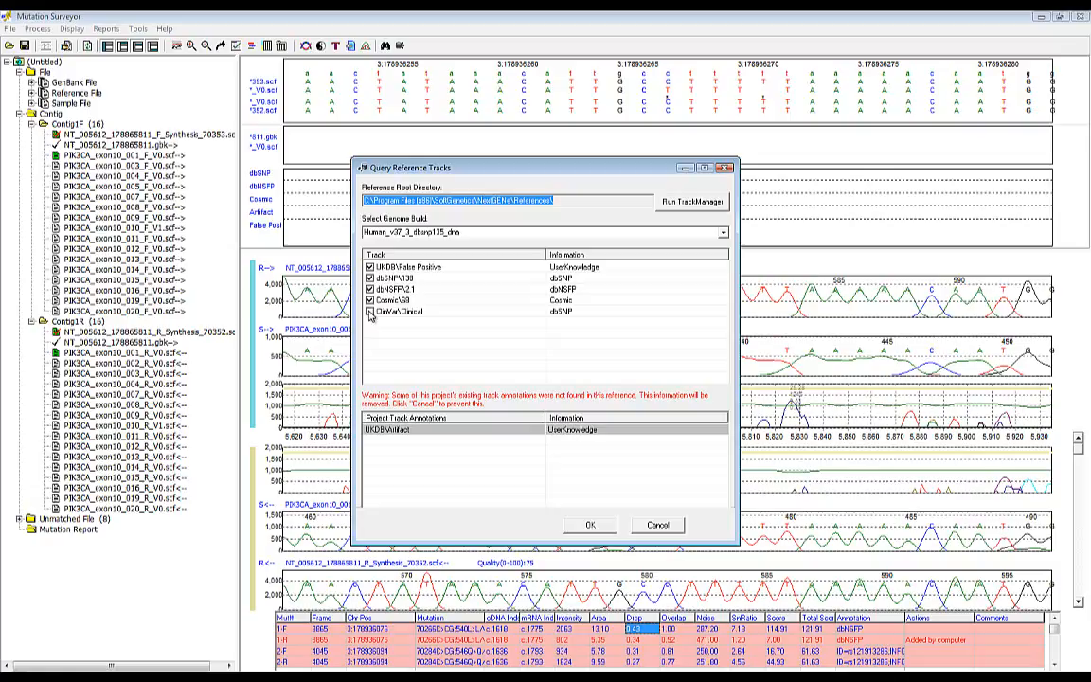
{"action": "left_click", "coordinate": [589, 524]}
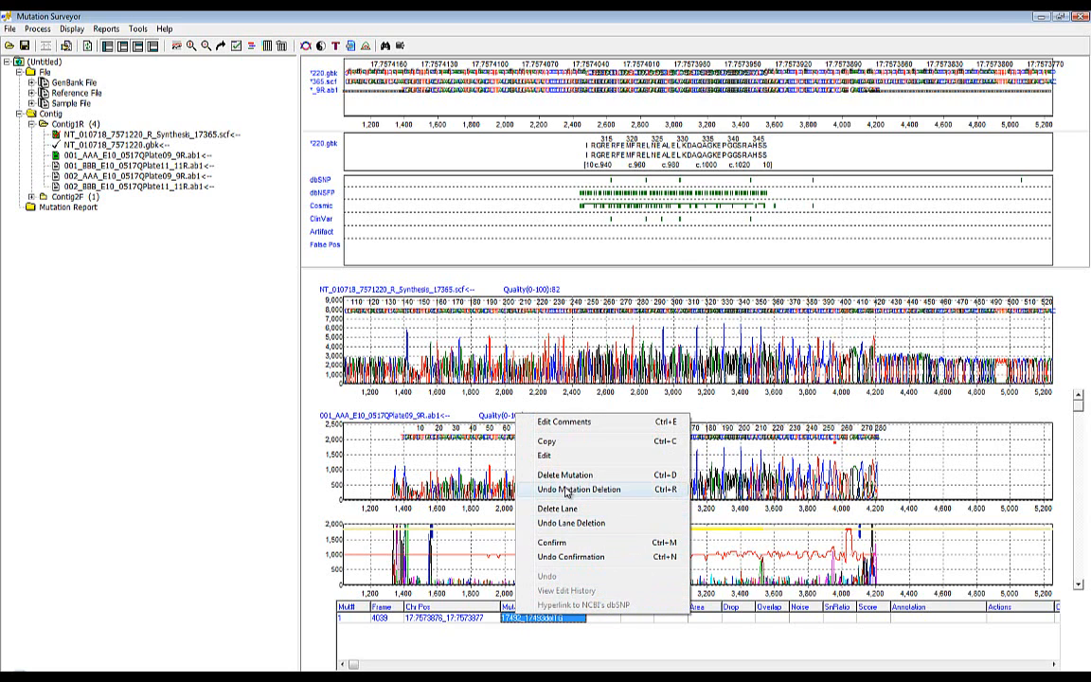
Save the TG deletion to the user knowledge database as an Artifact entry.
{"action": "left_click", "coordinate": [564, 474]}
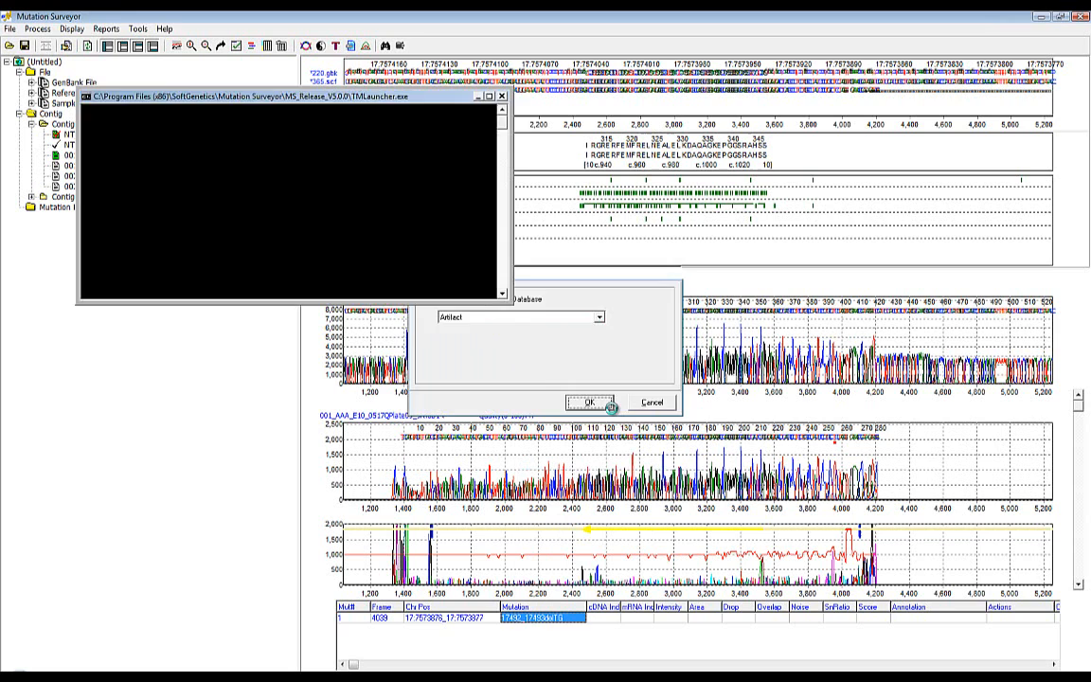
{"action": "left_click", "coordinate": [582, 403]}
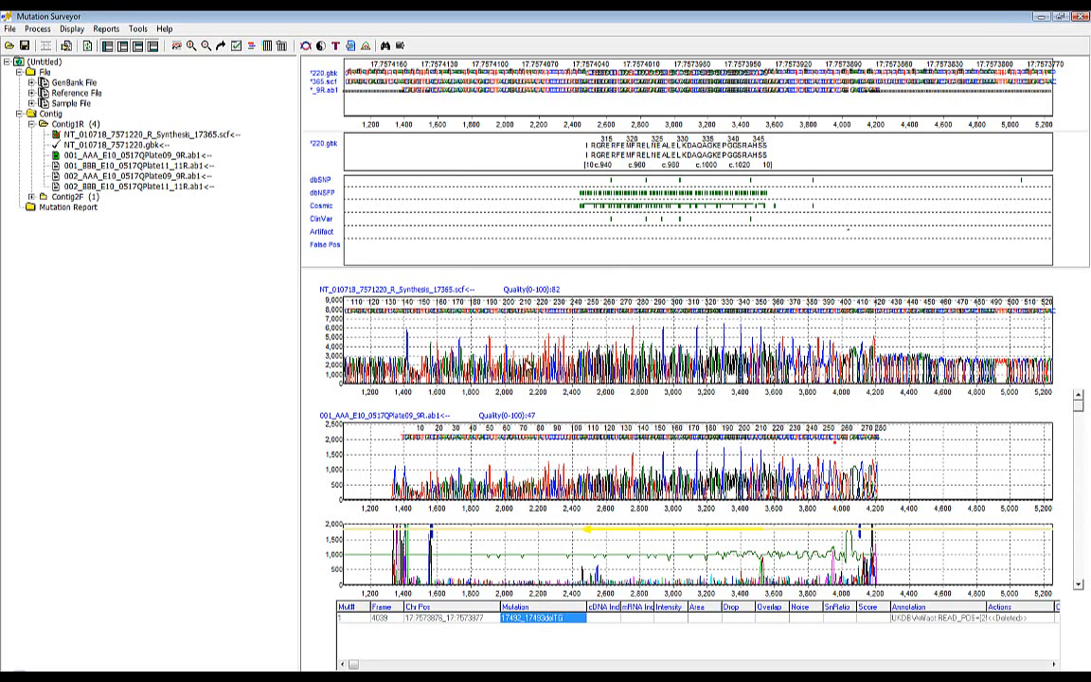
{"action": "left_click", "coordinate": [133, 164]}
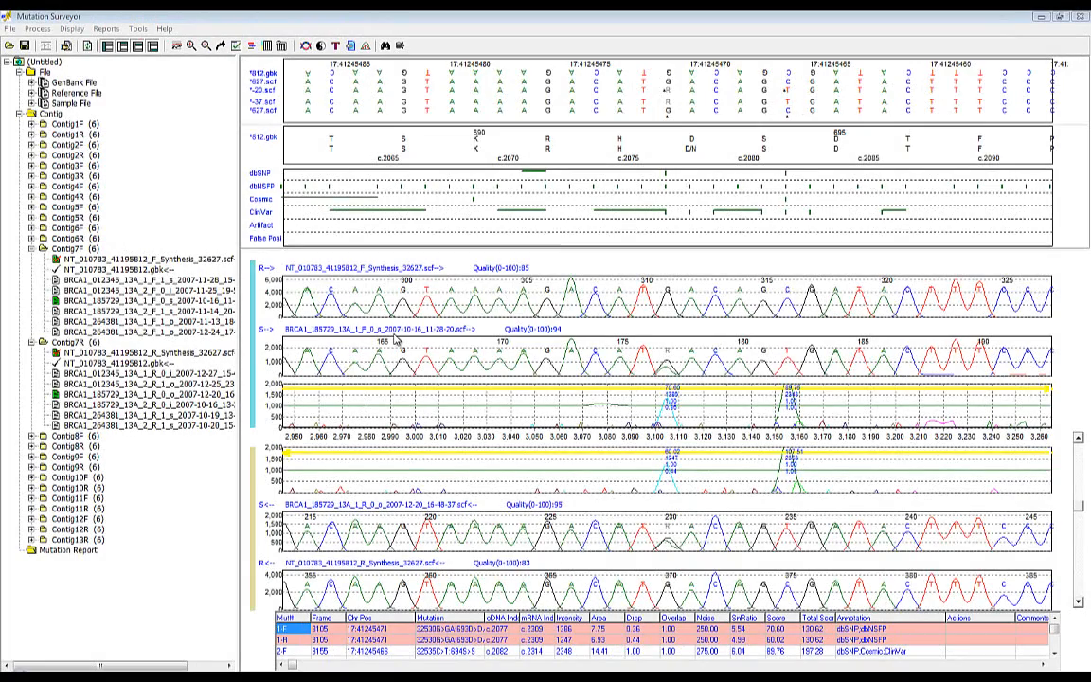
{"action": "mouse_move", "coordinate": [397, 343]}
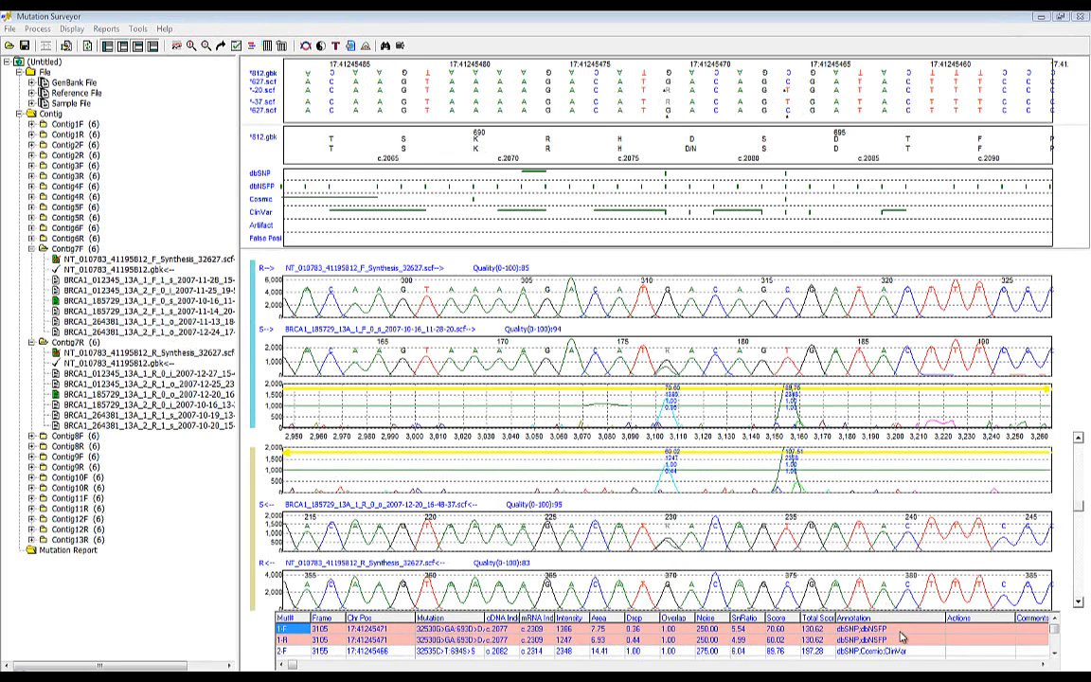
{"action": "mouse_move", "coordinate": [910, 640]}
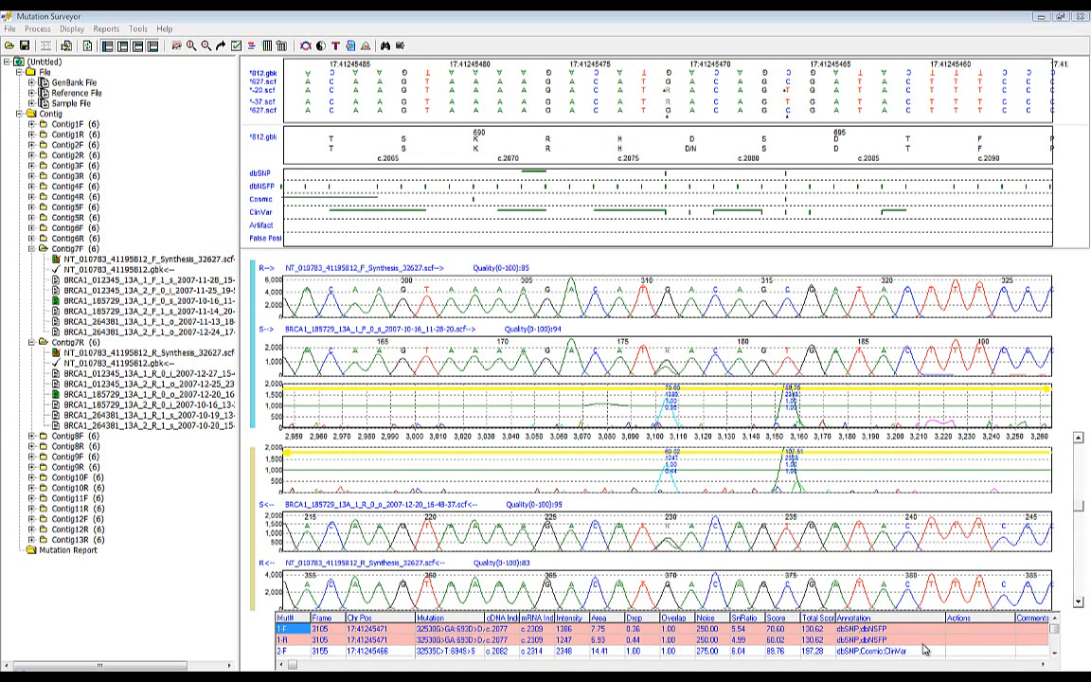
{"action": "left_click", "coordinate": [880, 626]}
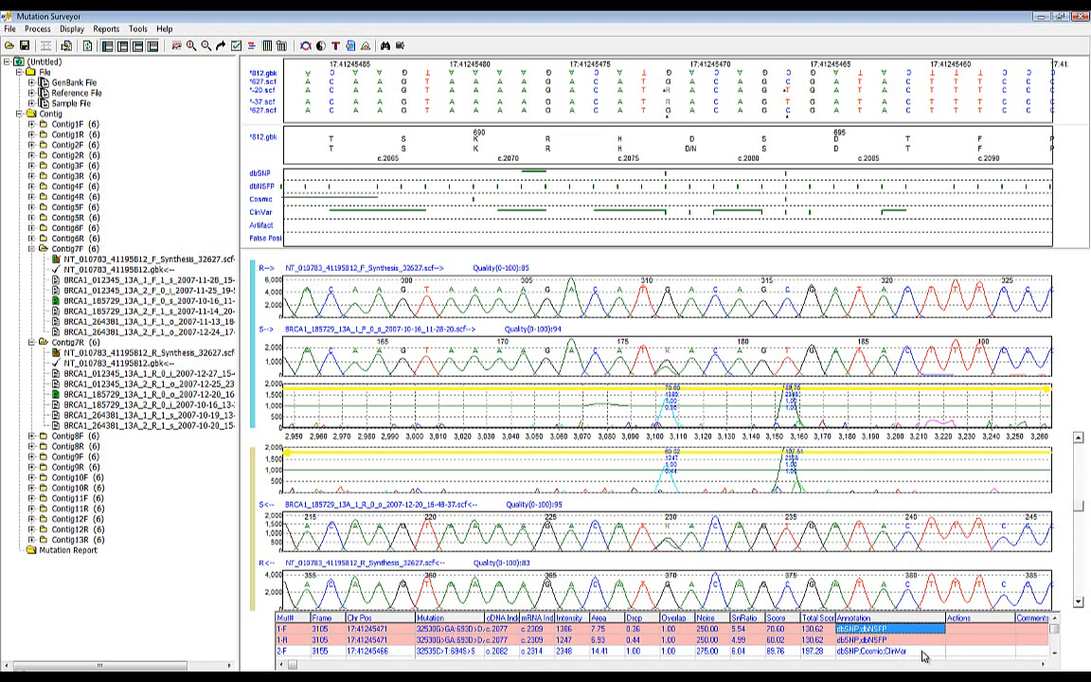
{"action": "left_click", "coordinate": [905, 662]}
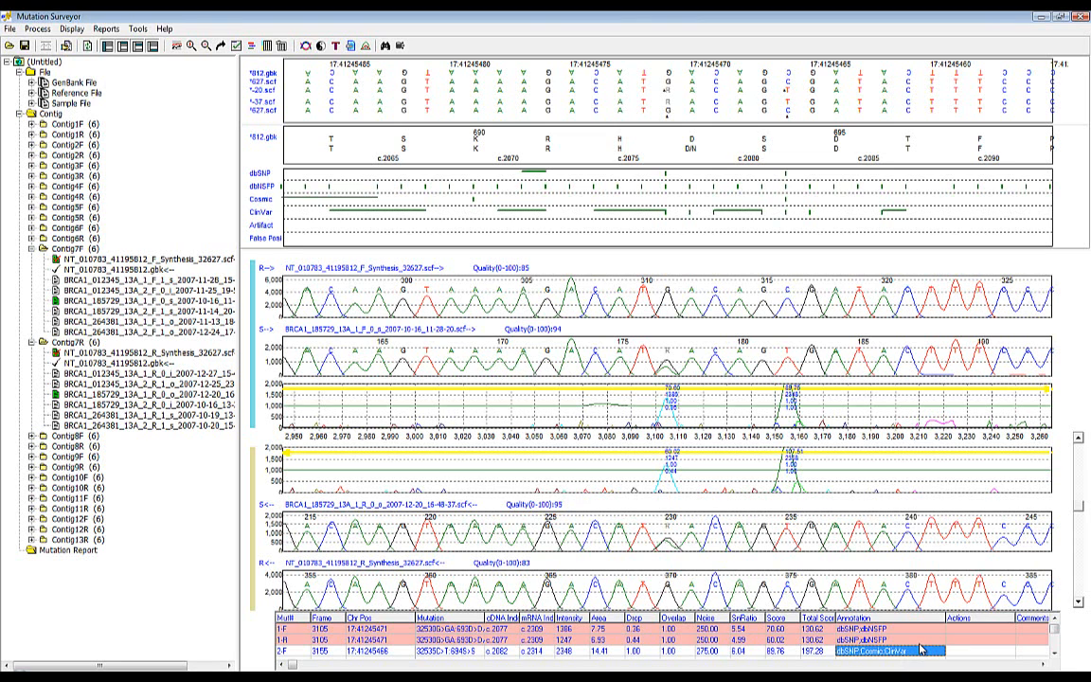
{"action": "mouse_move", "coordinate": [919, 651]}
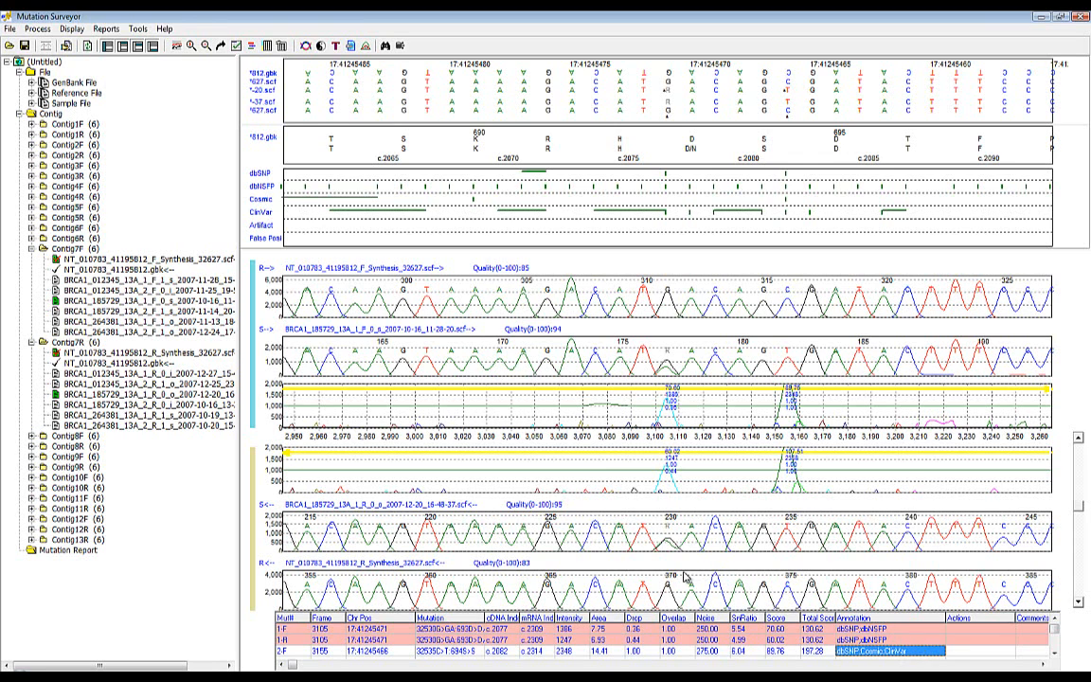
{"action": "mouse_move", "coordinate": [389, 50]}
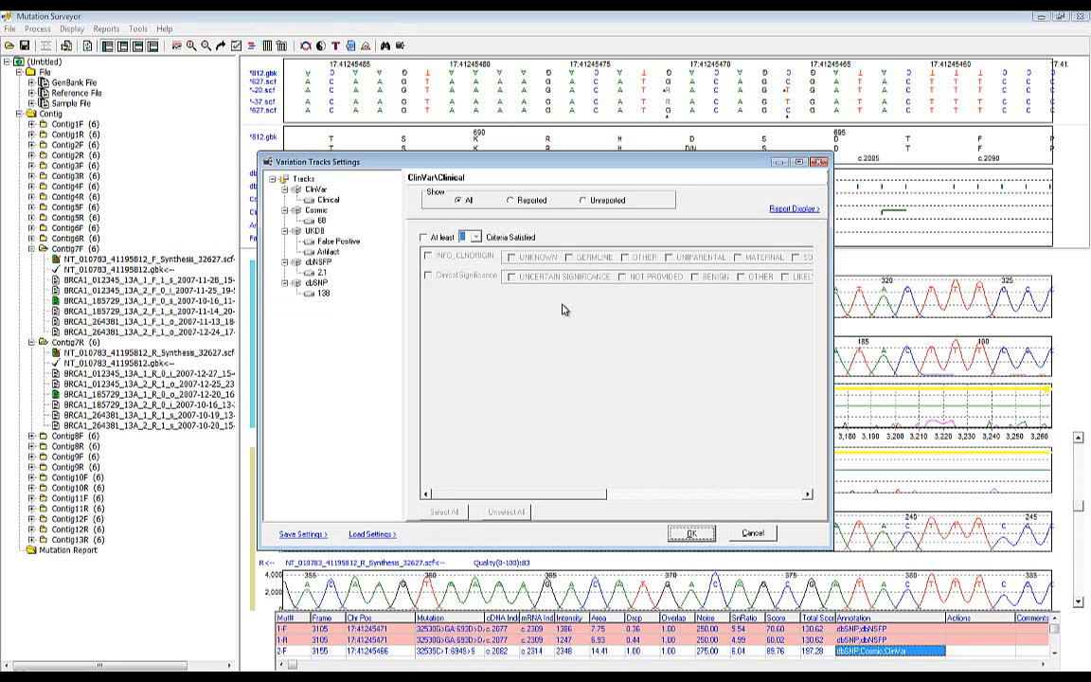
{"action": "mouse_move", "coordinate": [548, 317]}
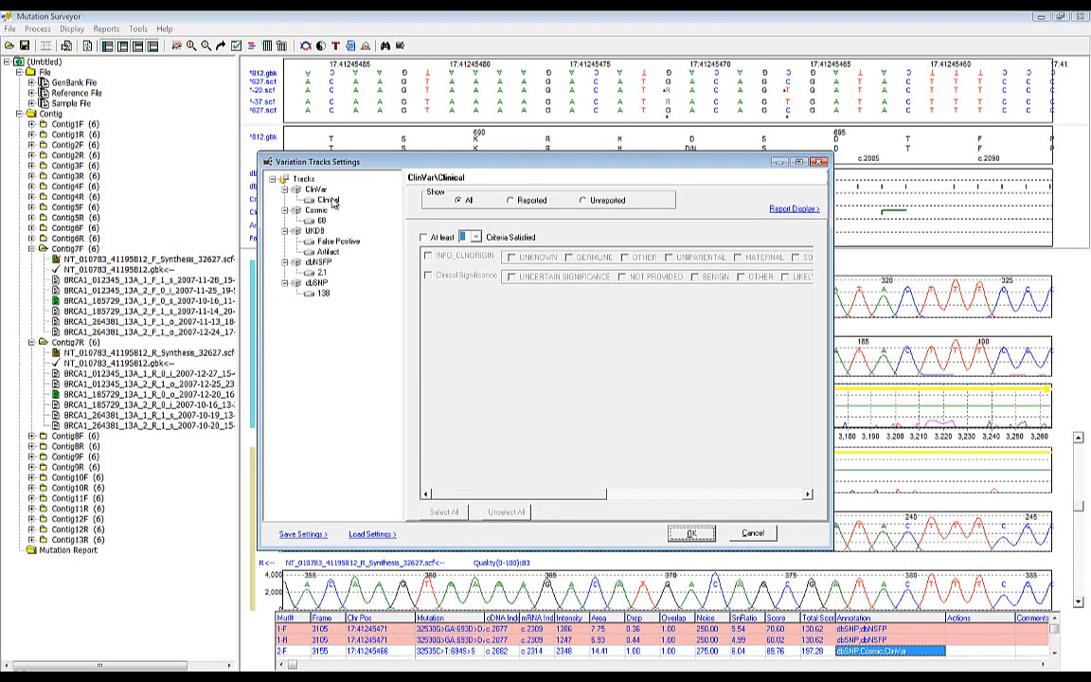
Filter ClinVar Clinical to at least INFO_CLNORIGIN UNKNOWN, then select UKDB False Positive.
{"action": "left_click", "coordinate": [326, 200]}
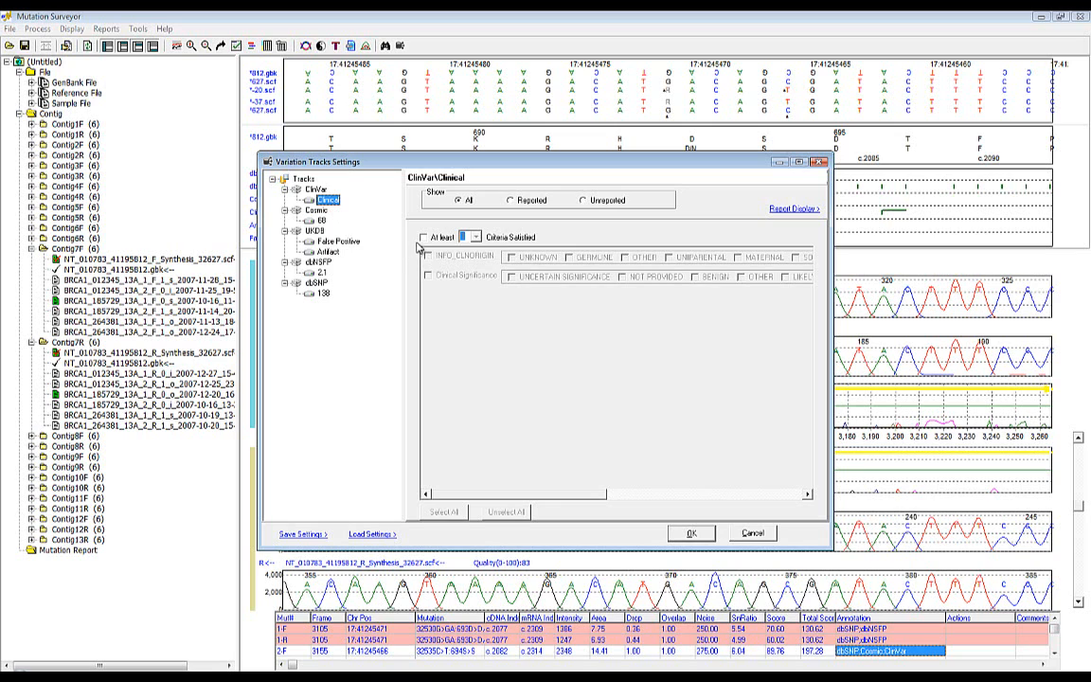
{"action": "left_click", "coordinate": [424, 236]}
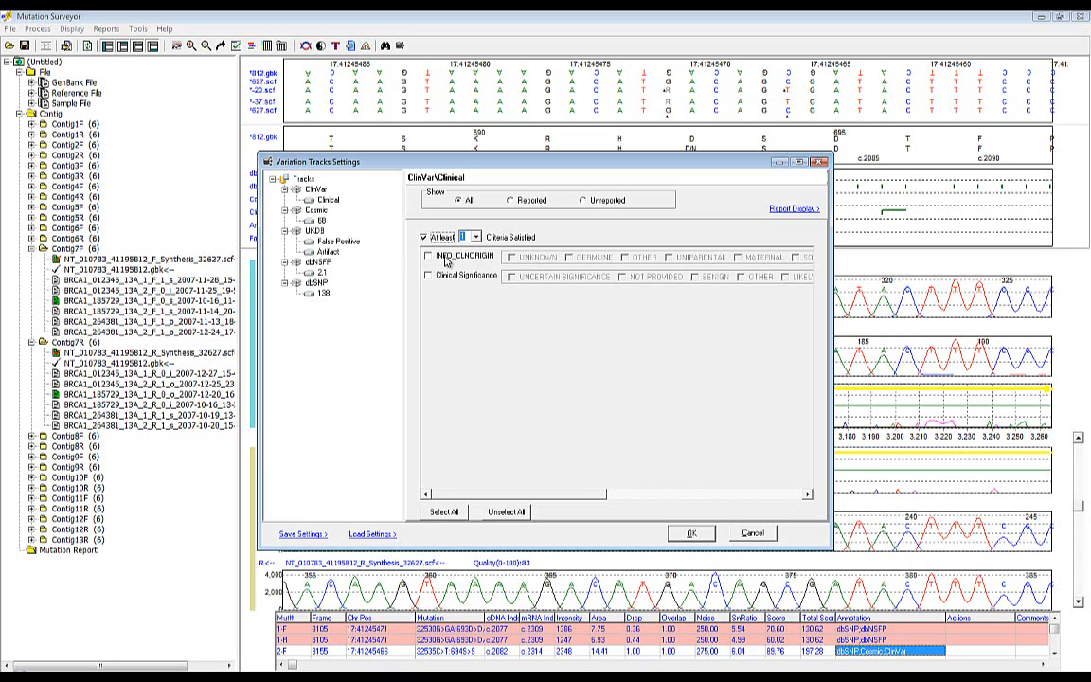
{"action": "left_click", "coordinate": [426, 256]}
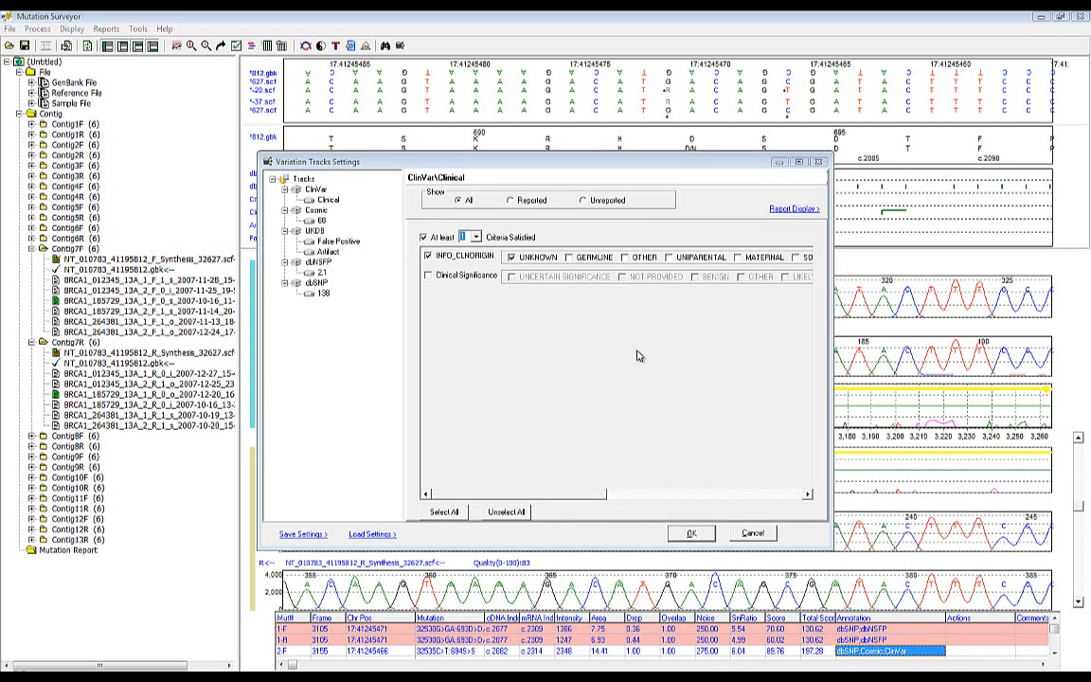
{"action": "left_click", "coordinate": [337, 240]}
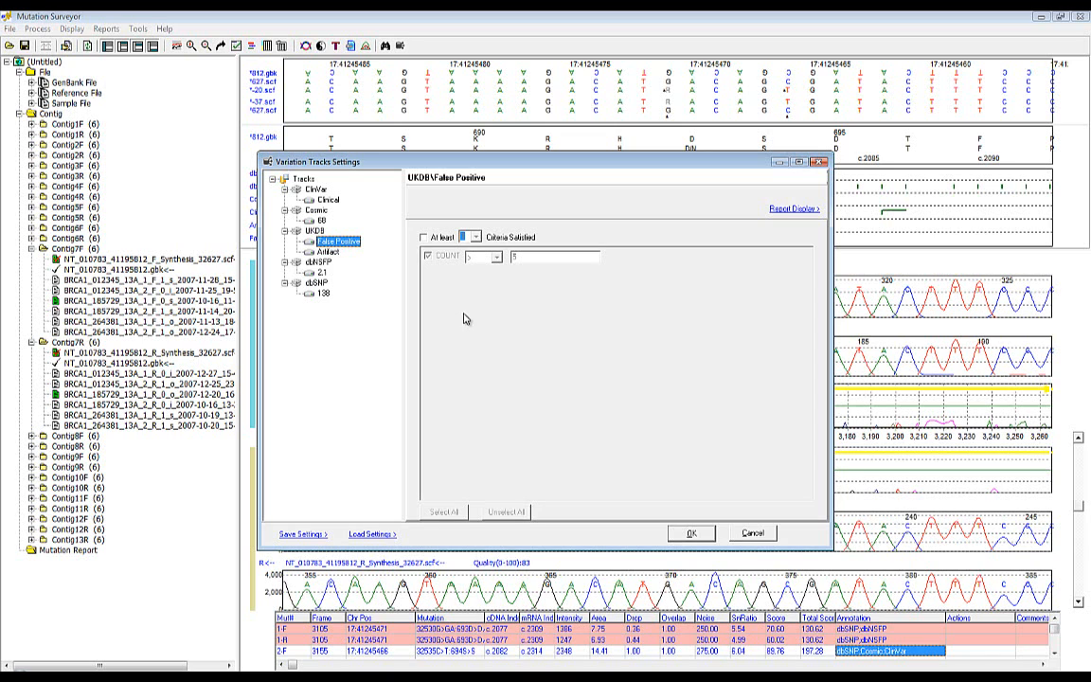
{"action": "mouse_move", "coordinate": [396, 244]}
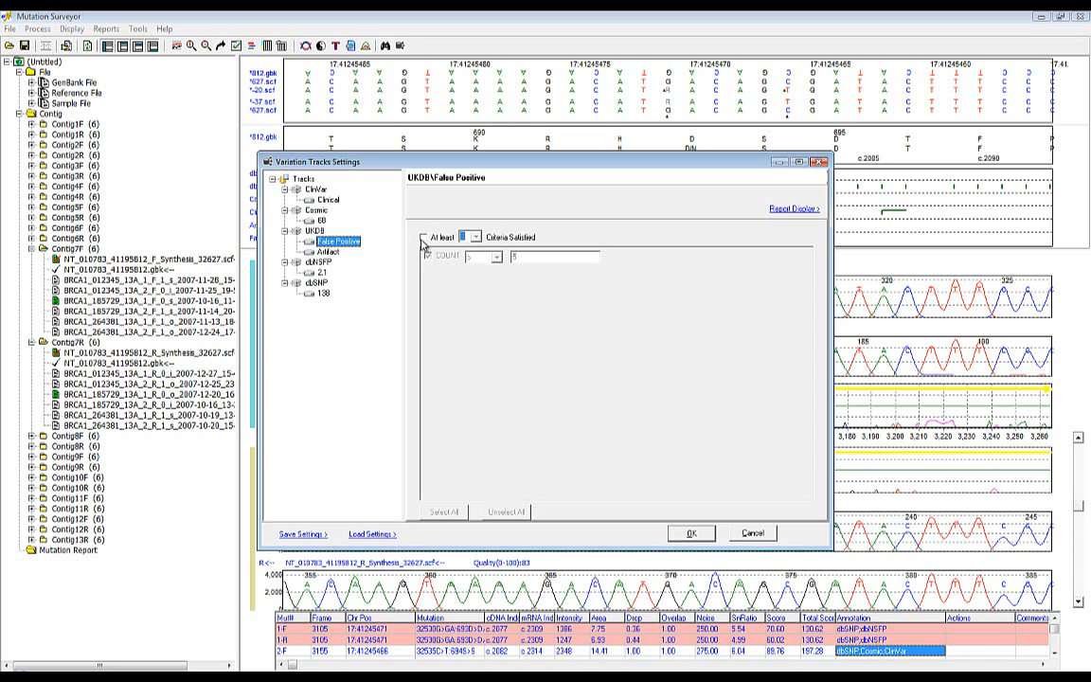
Untick the COUNT criterion on the UKDB False Positive track.
{"action": "left_click", "coordinate": [450, 237]}
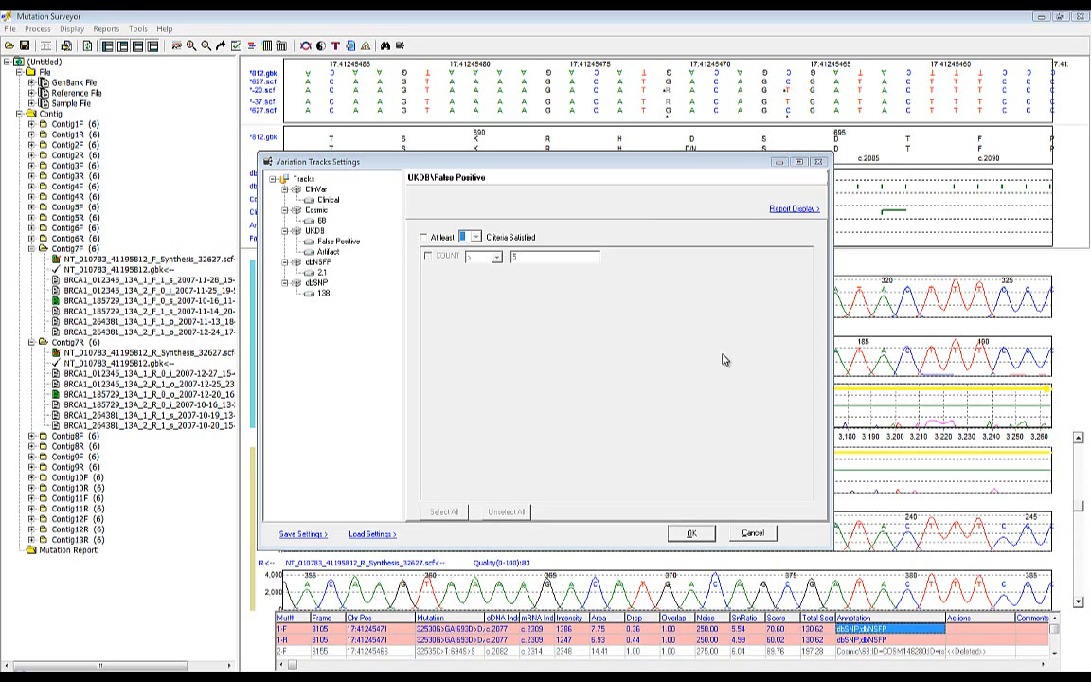
Open the ClinVar Clinical report display options and cancel them.
{"action": "left_click", "coordinate": [326, 199]}
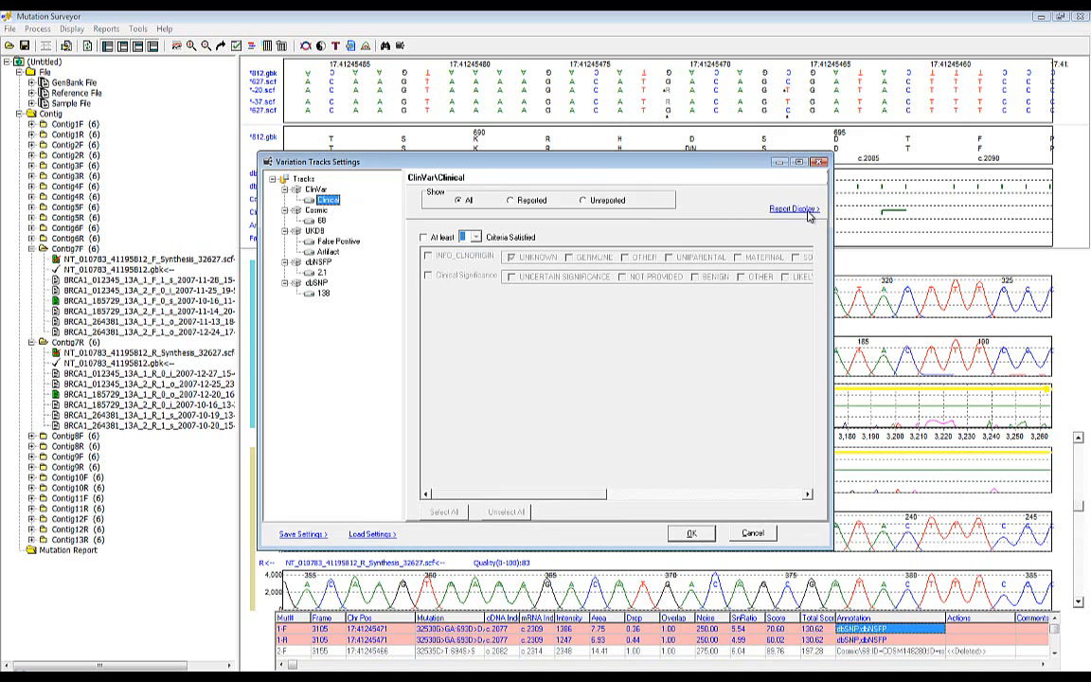
{"action": "left_click", "coordinate": [791, 208]}
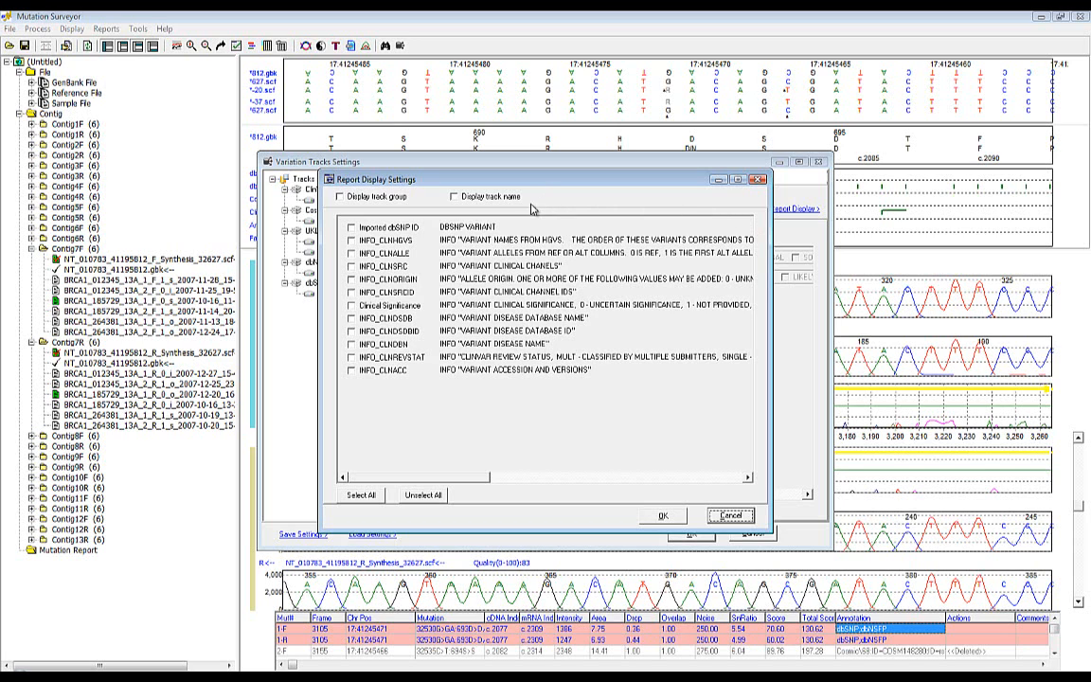
{"action": "left_click", "coordinate": [348, 227]}
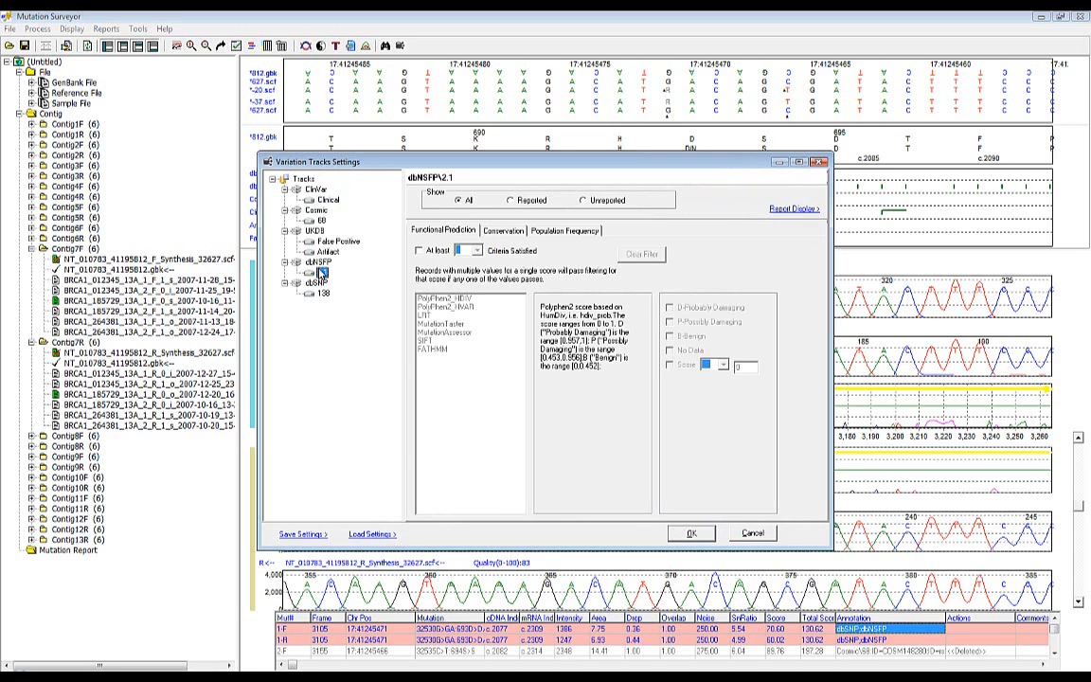
Confirm the Cosmic\68 report display options and apply the variation track settings.
{"action": "left_click", "coordinate": [793, 207]}
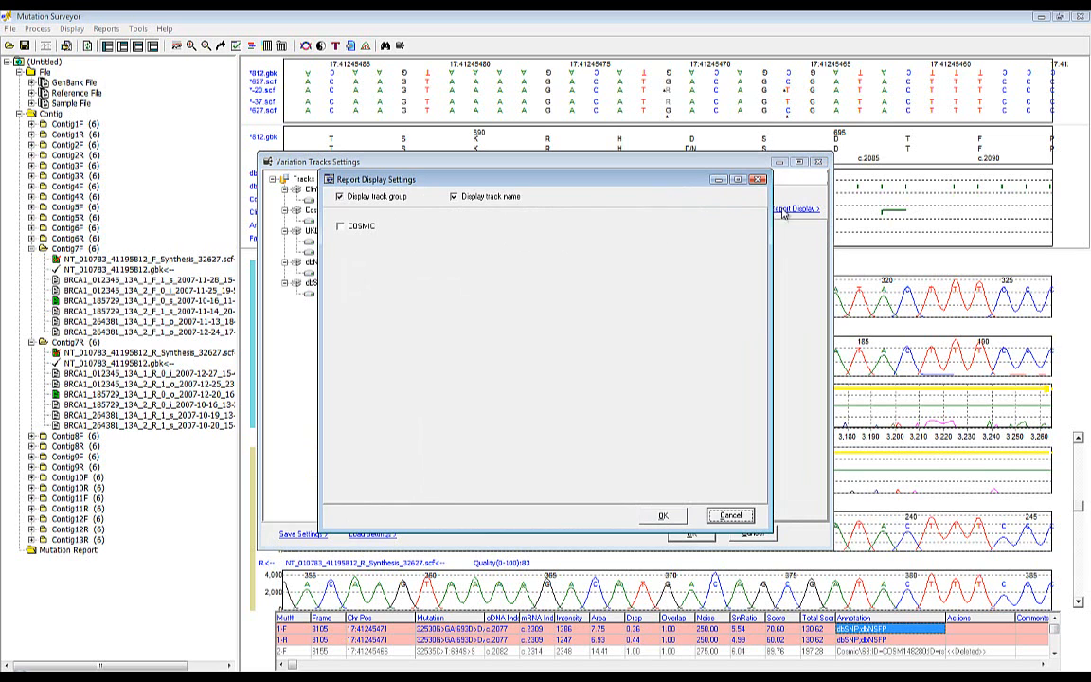
{"action": "left_click", "coordinate": [339, 225]}
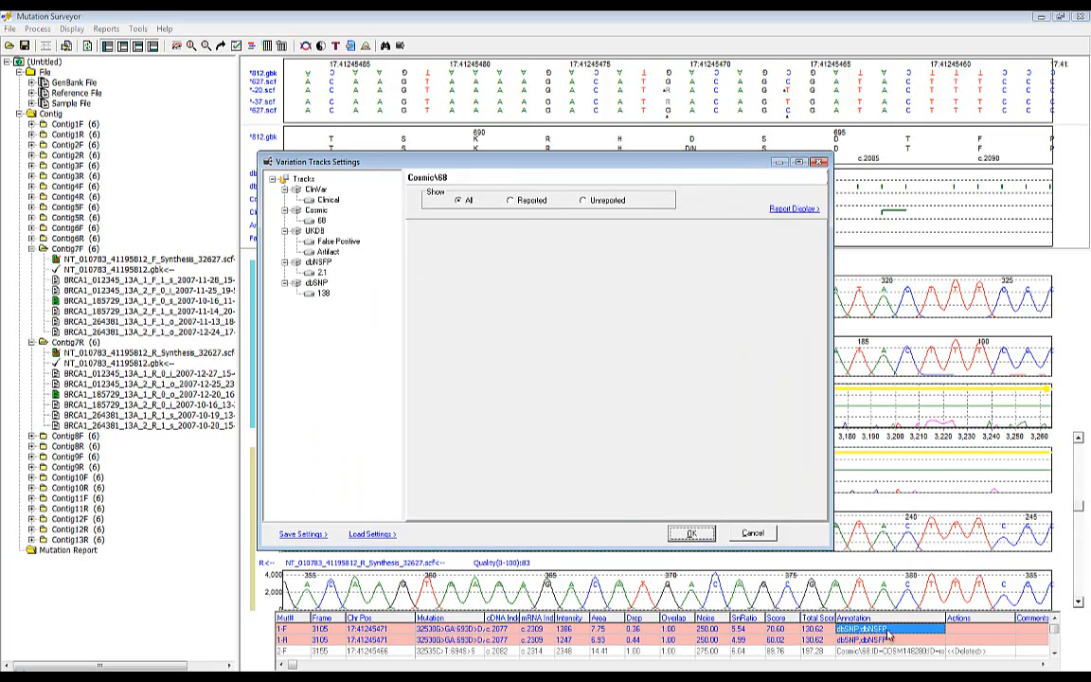
{"action": "left_click", "coordinate": [690, 532]}
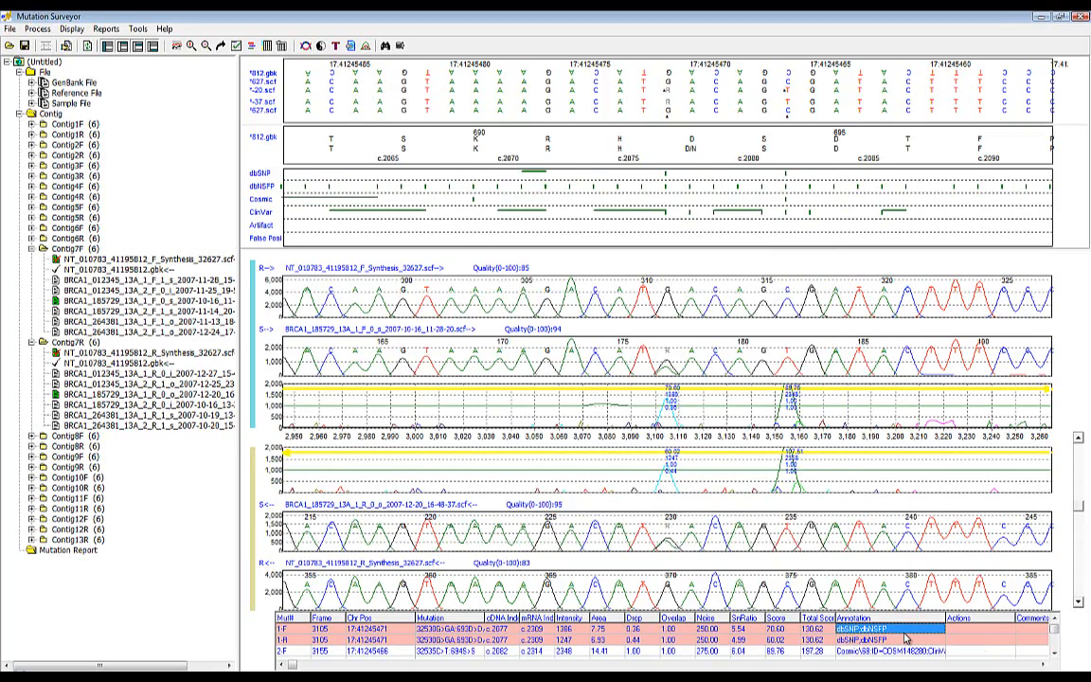